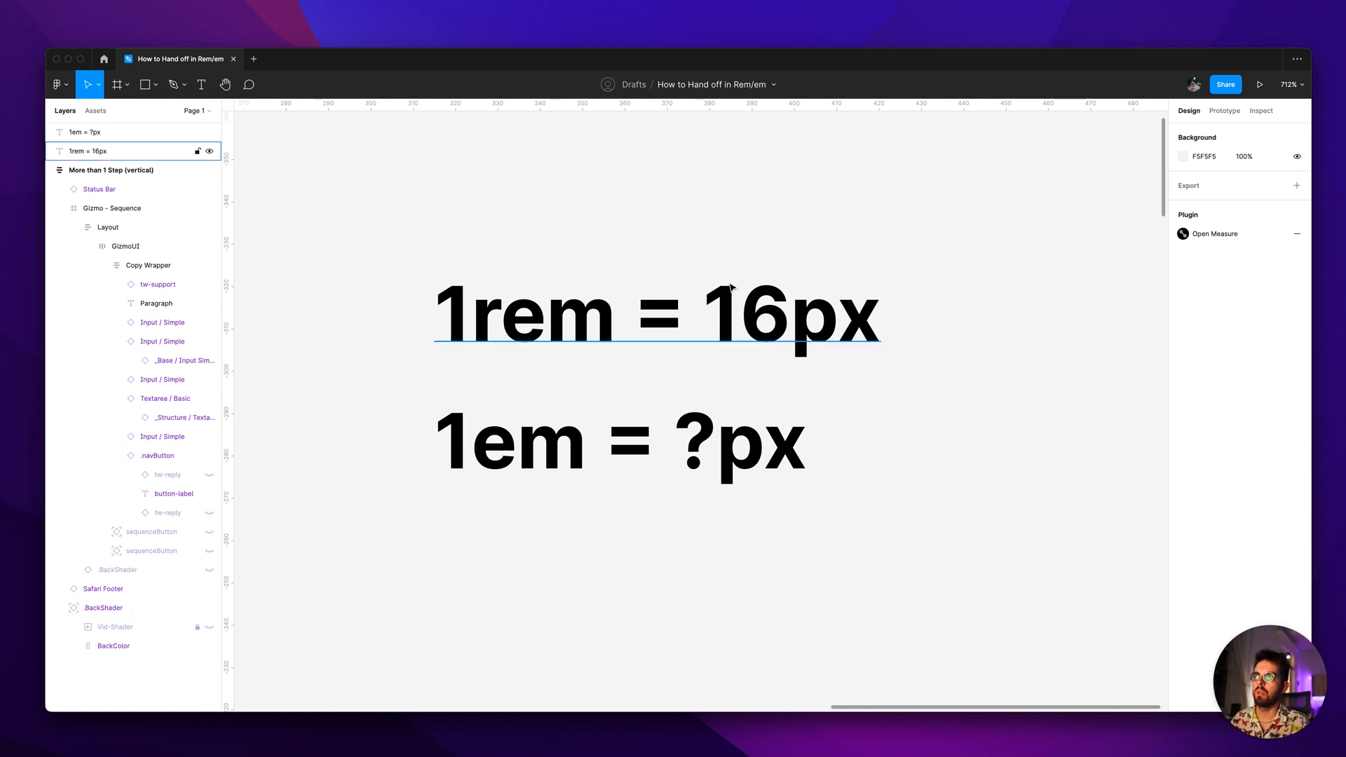
mouse_move(772, 275)
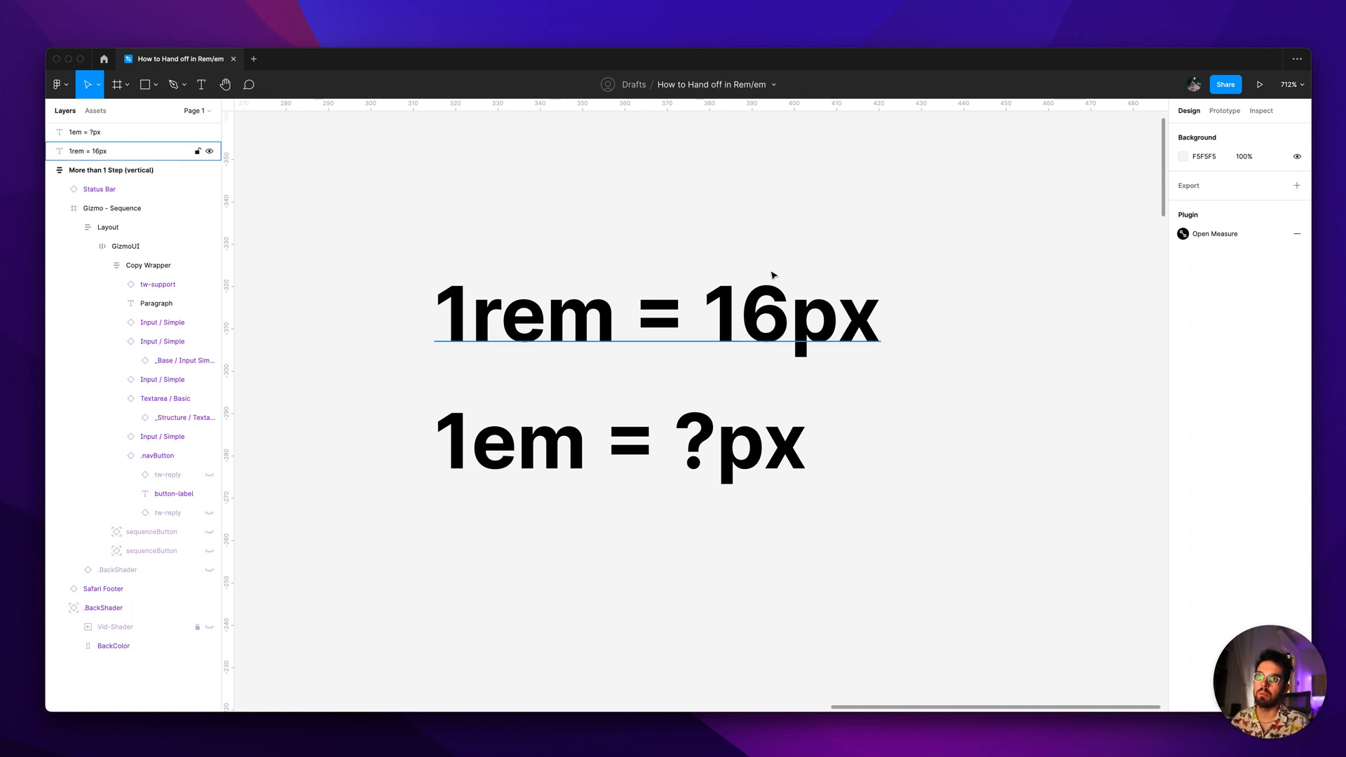
mouse_move(476, 278)
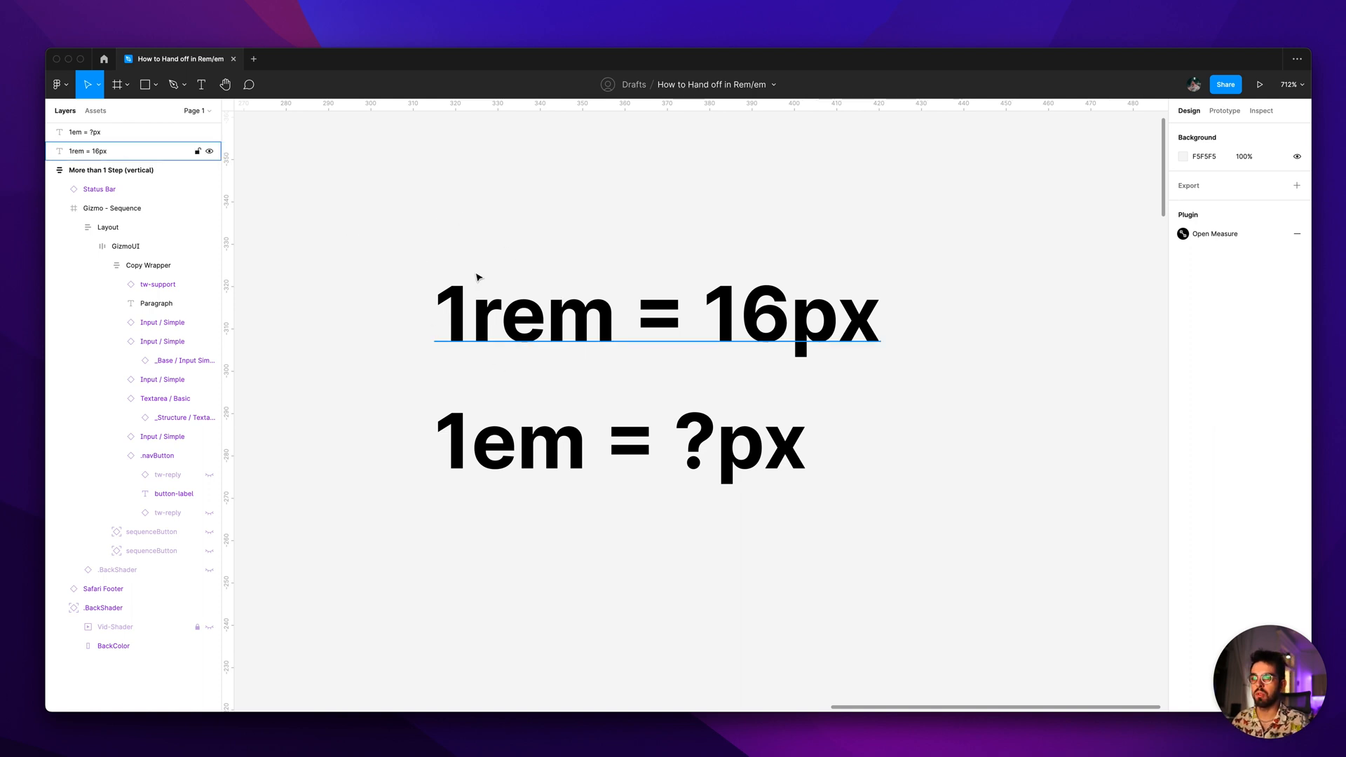
Clear the canvas selection after viewing the installed Measure plugin's Community page.
left_click(483, 267)
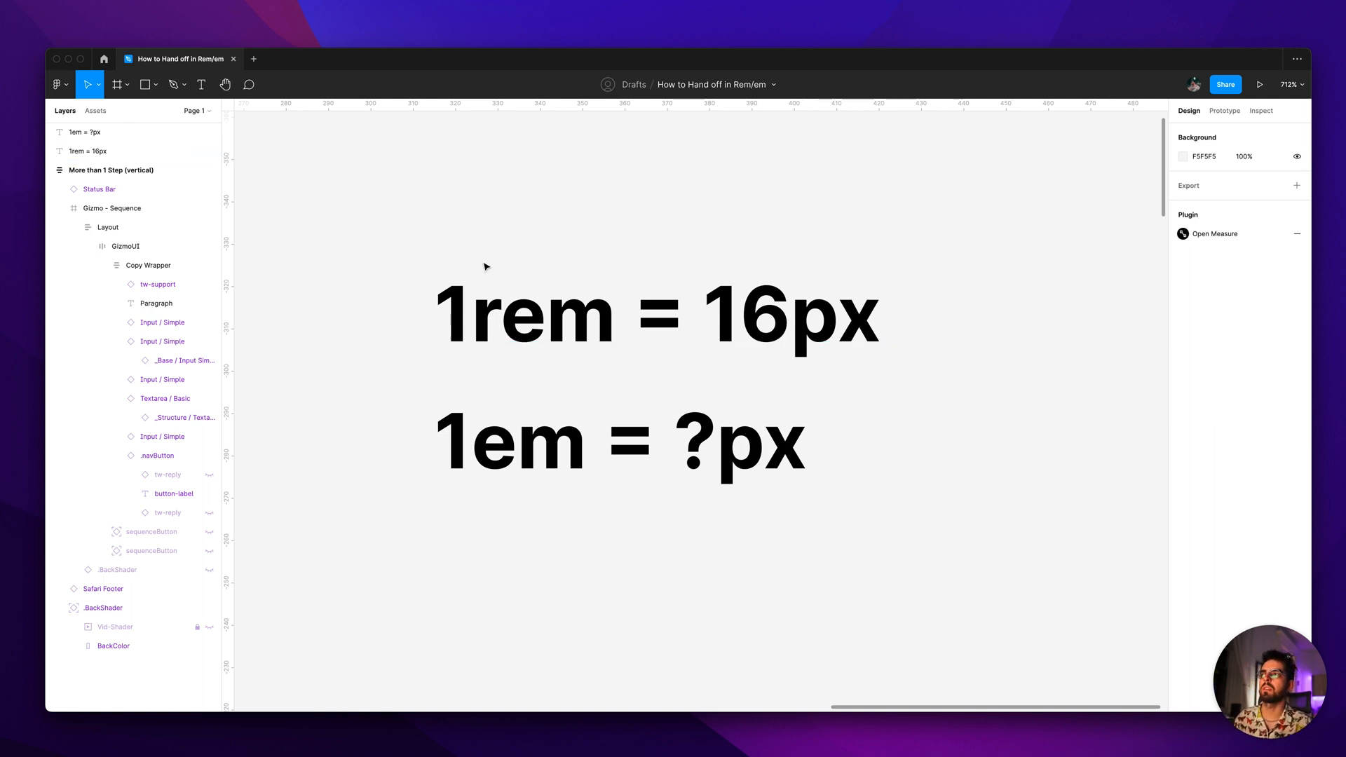
mouse_move(442, 245)
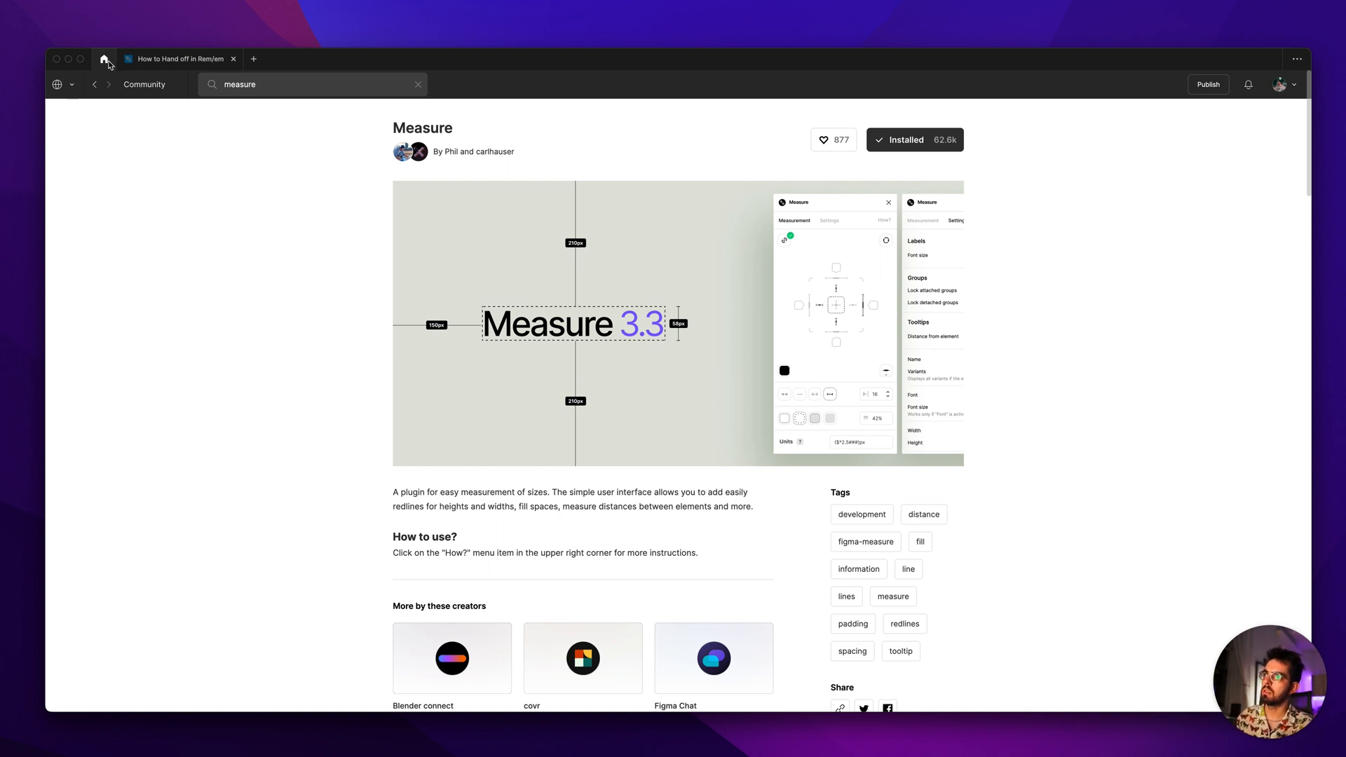
mouse_move(343, 159)
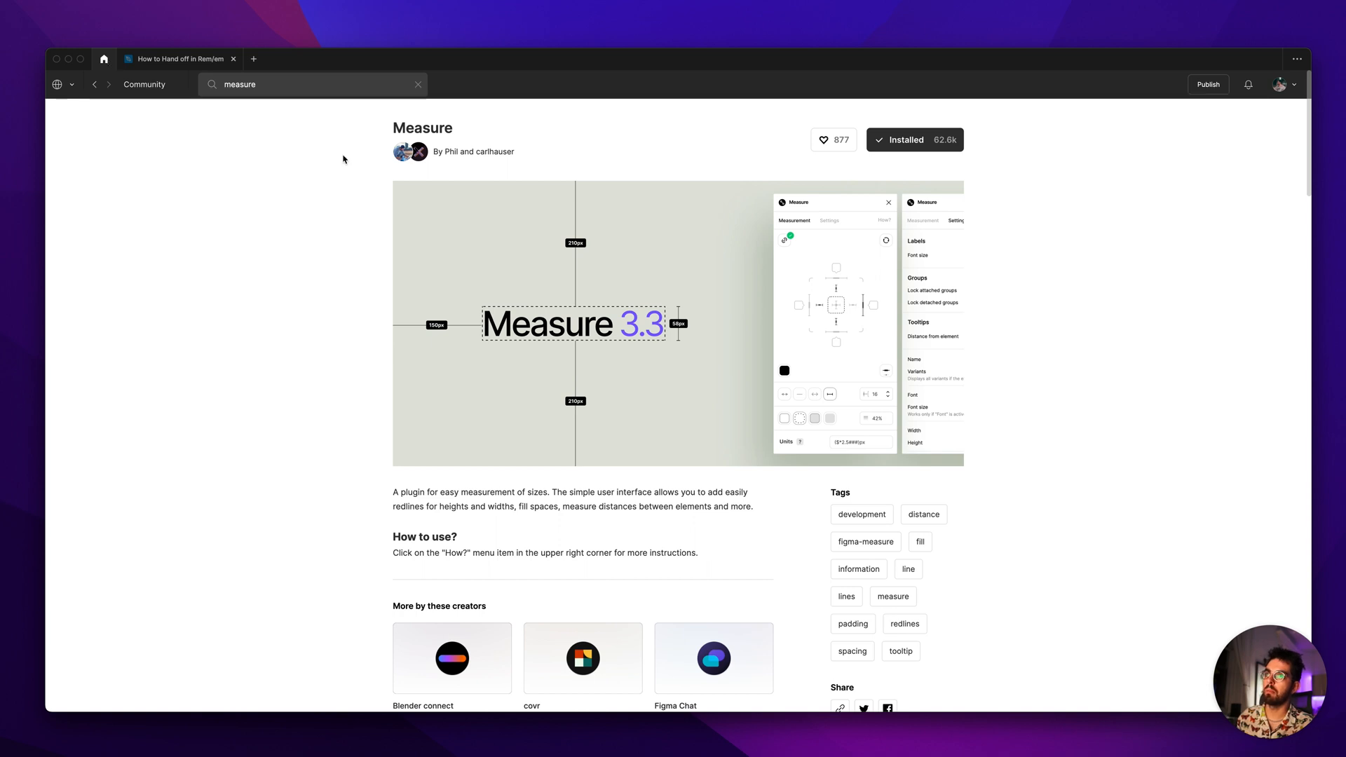
mouse_move(183, 191)
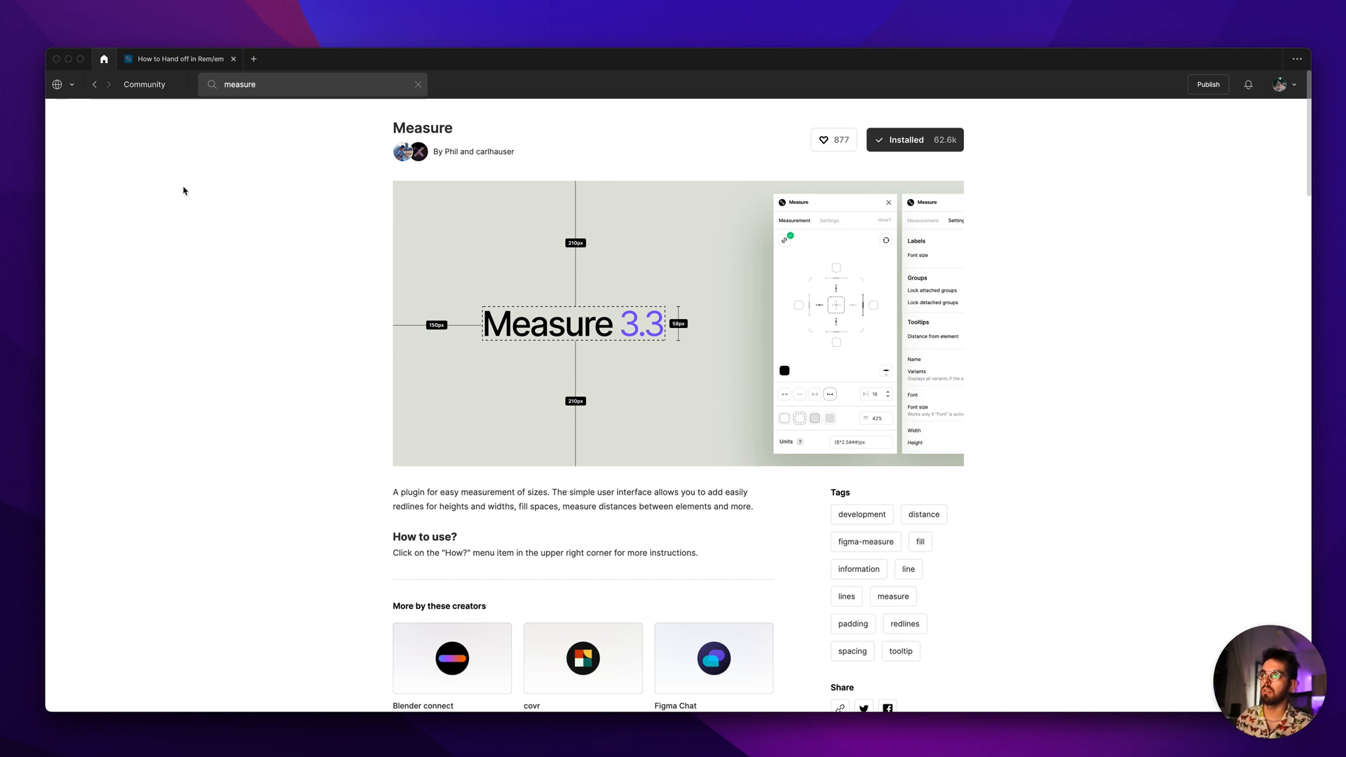
mouse_move(744, 421)
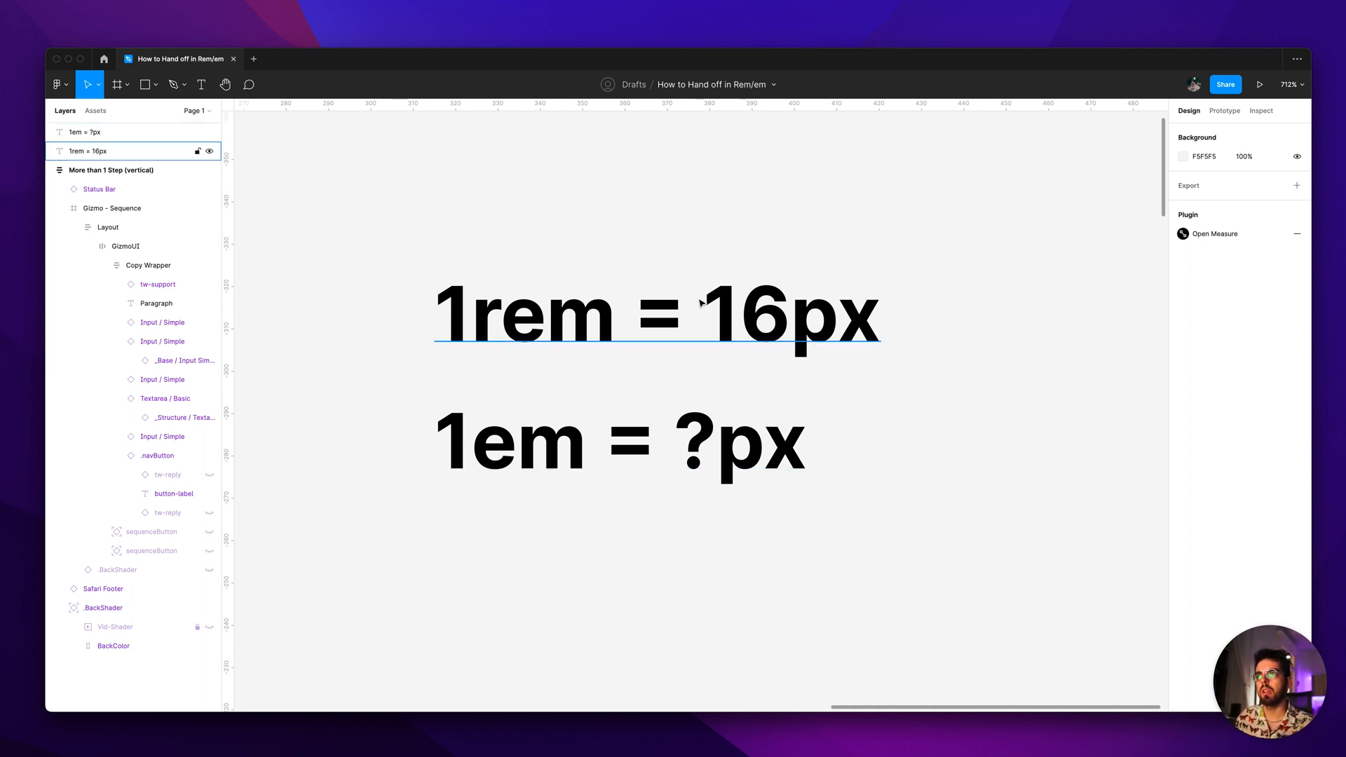
mouse_move(461, 305)
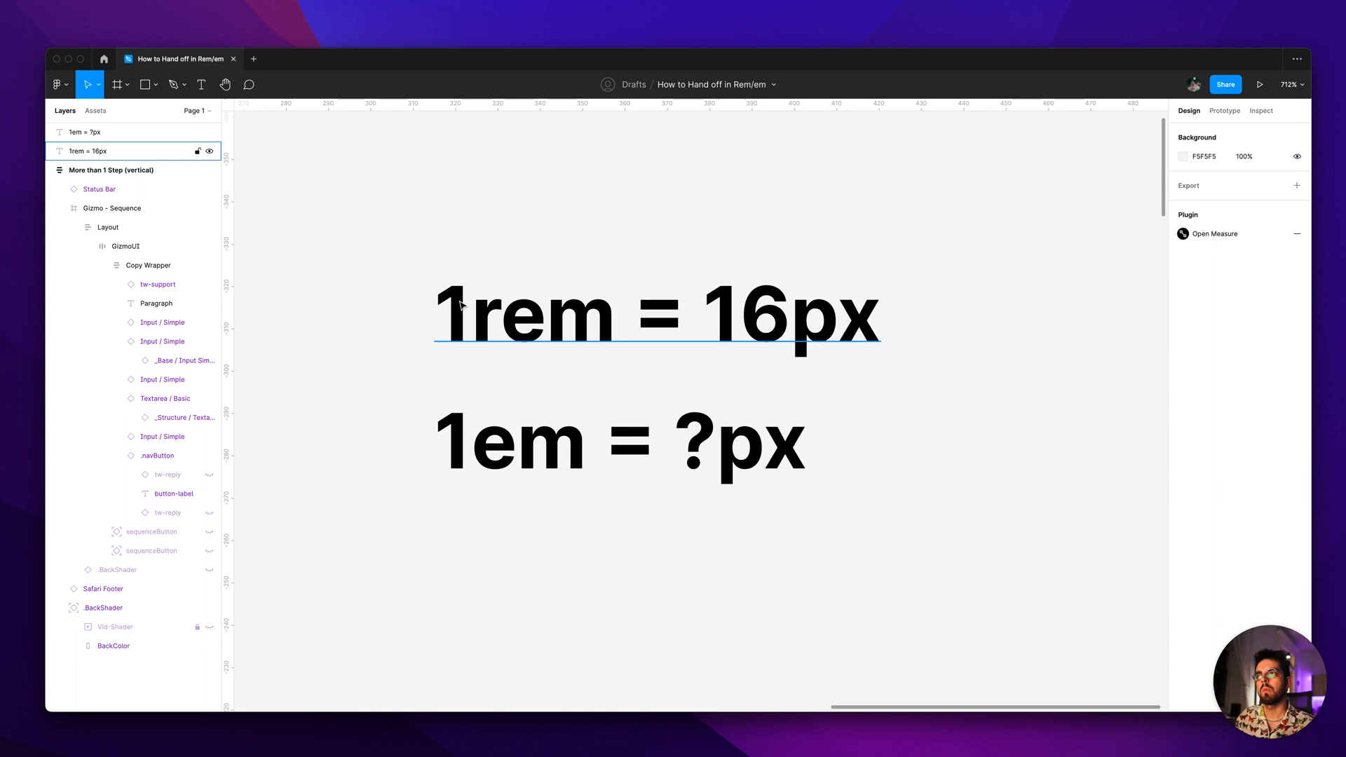
left_click(391, 339)
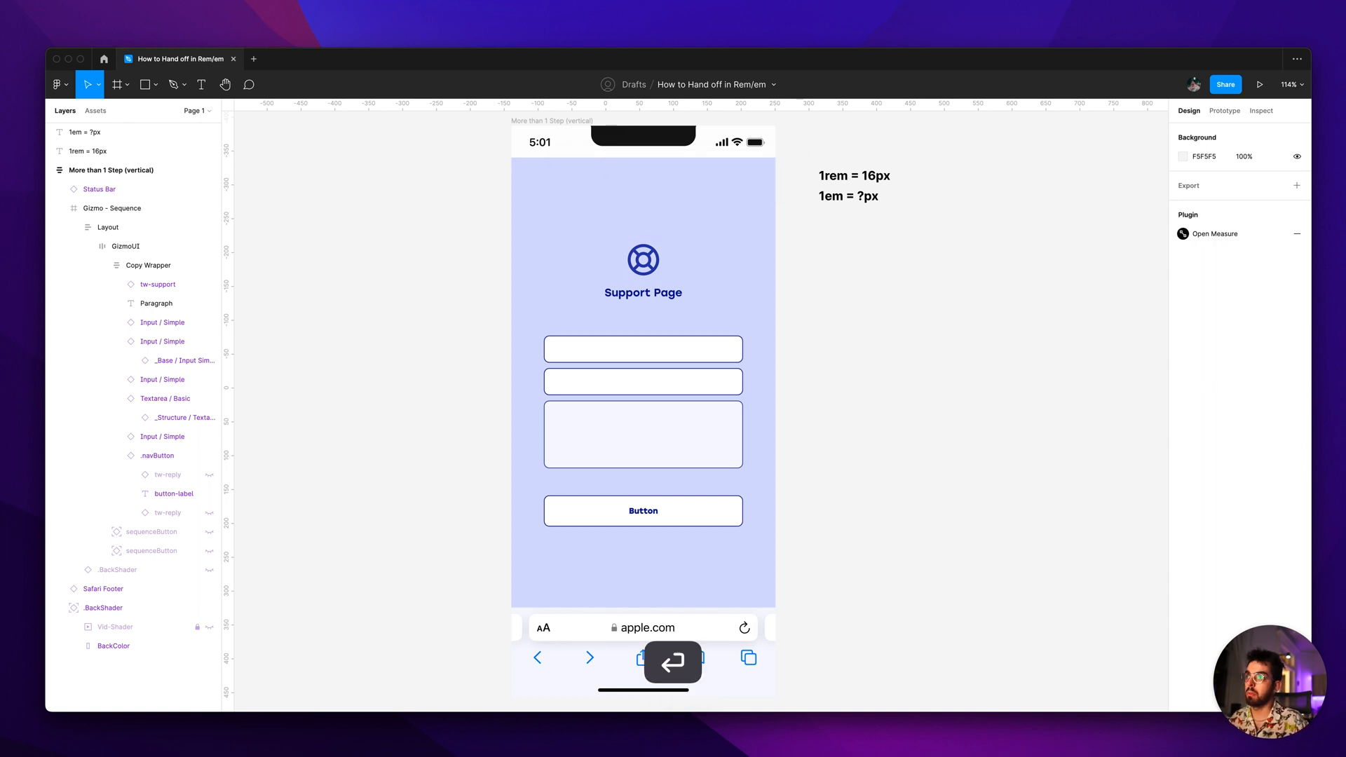
Launch the Measure plugin beside the Support Page and undo the trial measurement labels.
left_click(1215, 234)
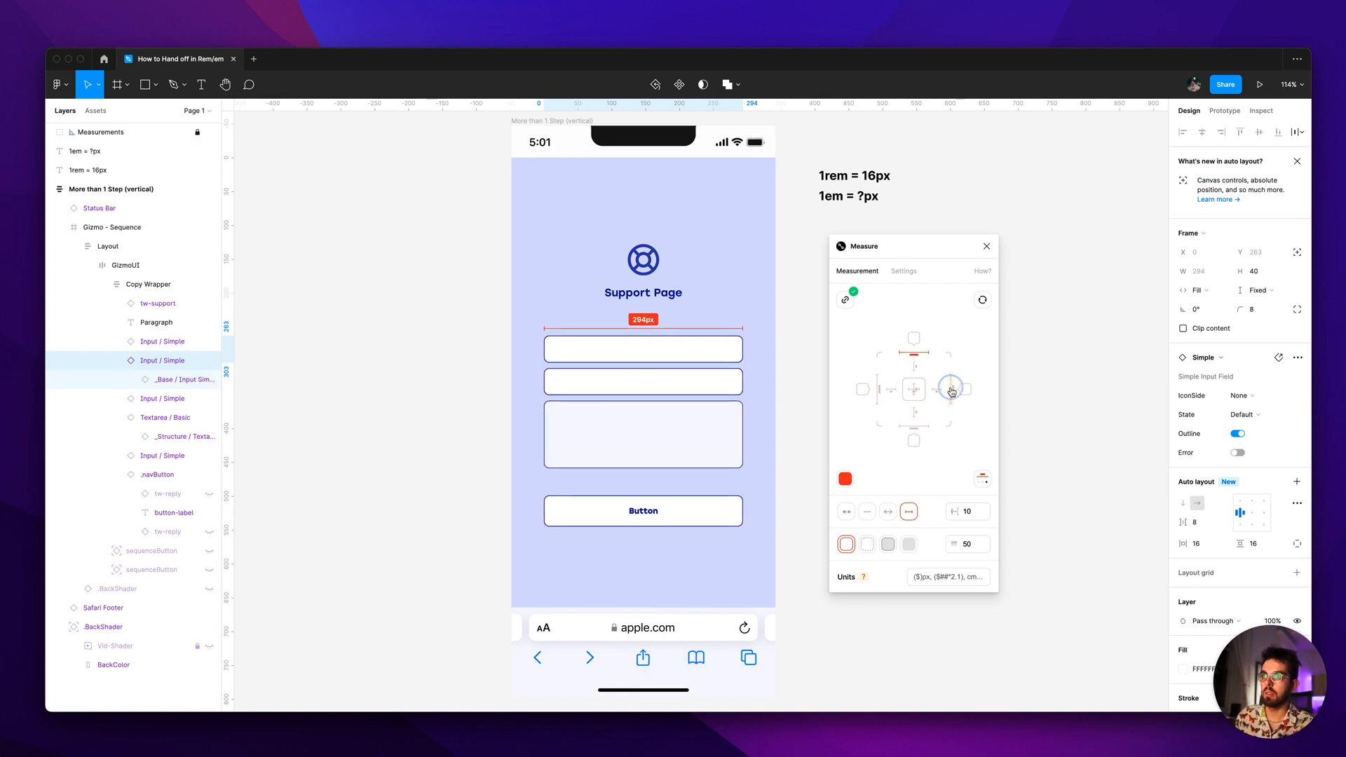
key("cmd+z")
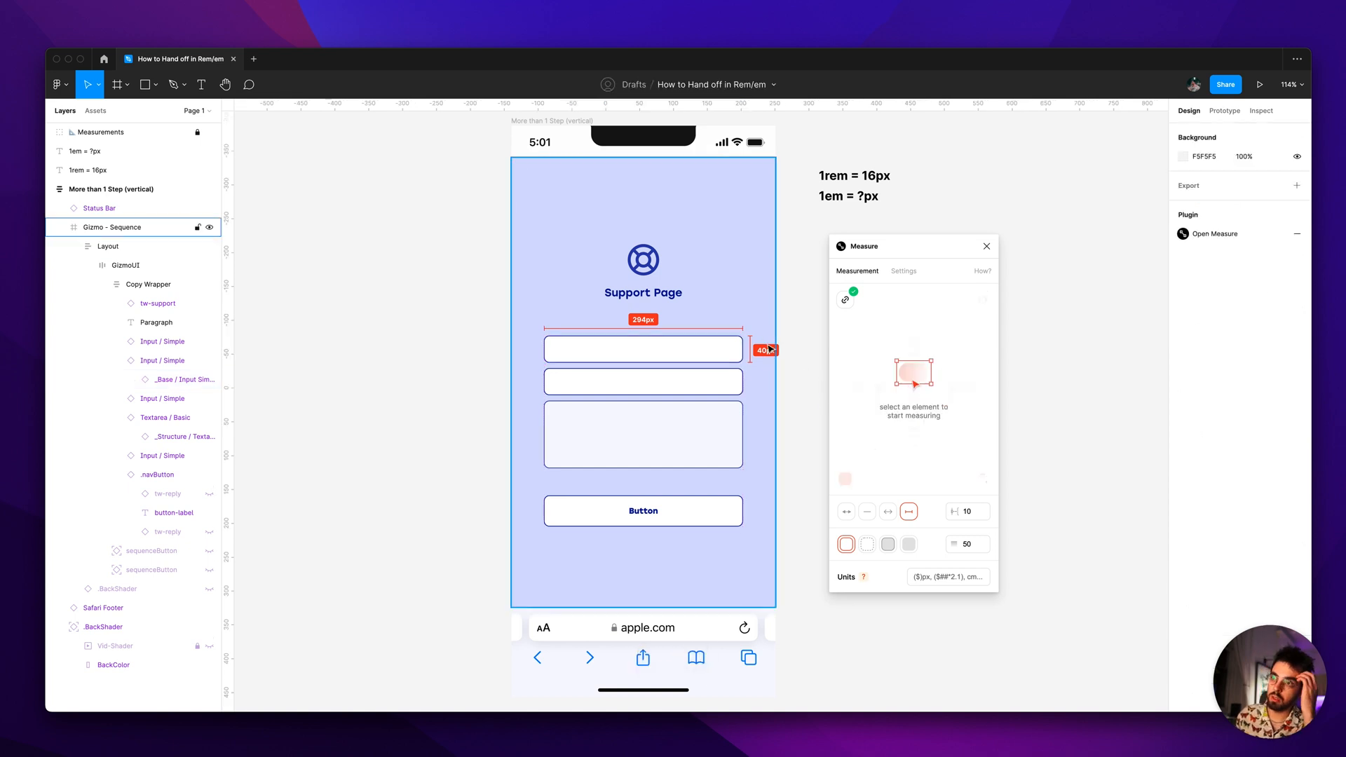
key("cmd+z")
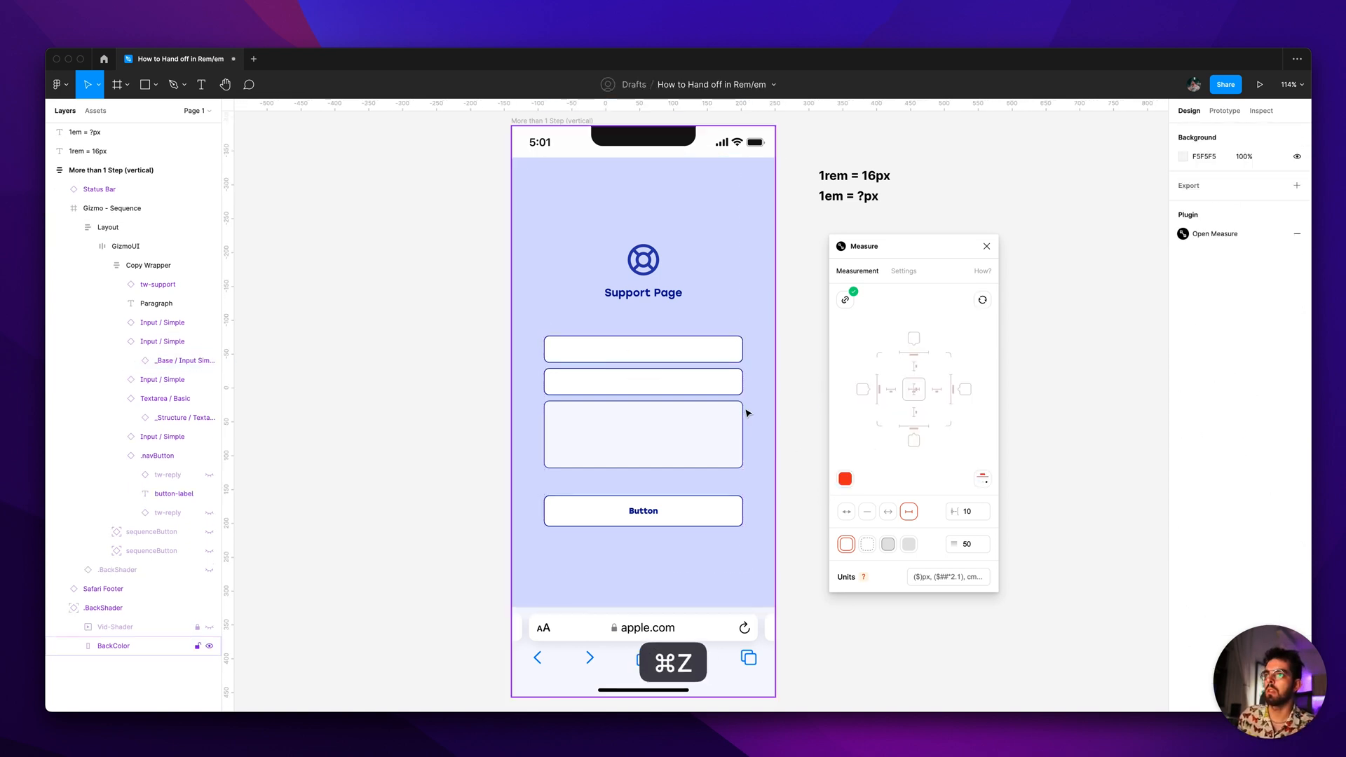
left_click(642, 347)
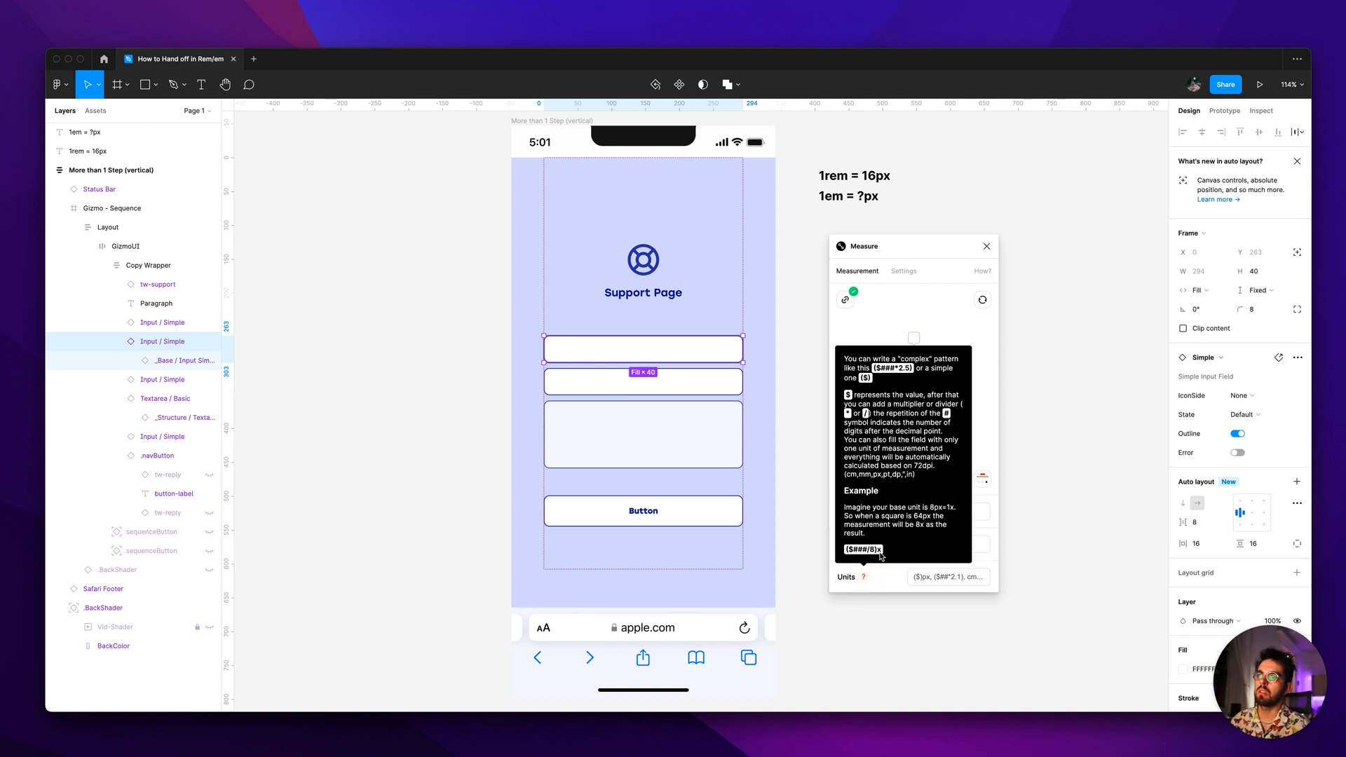
mouse_move(887, 387)
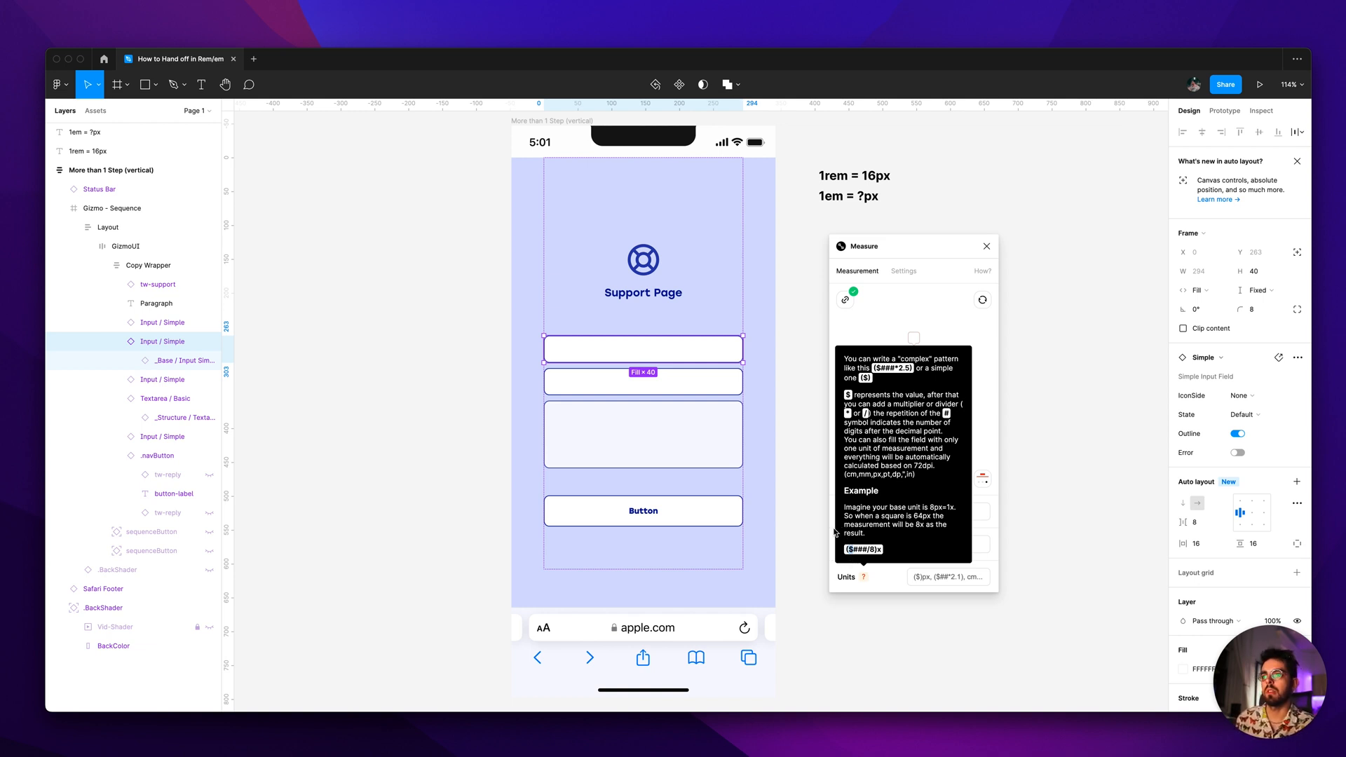
mouse_move(804, 457)
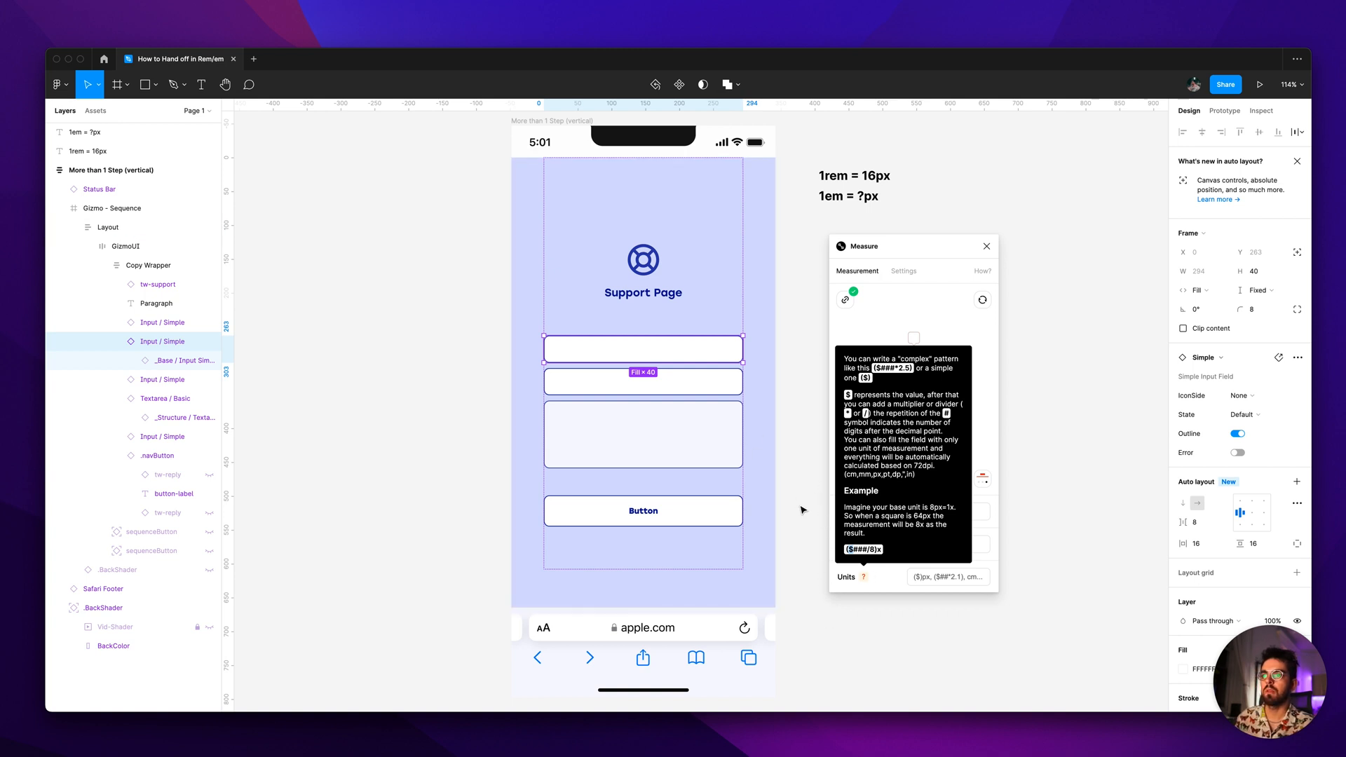
mouse_move(822, 530)
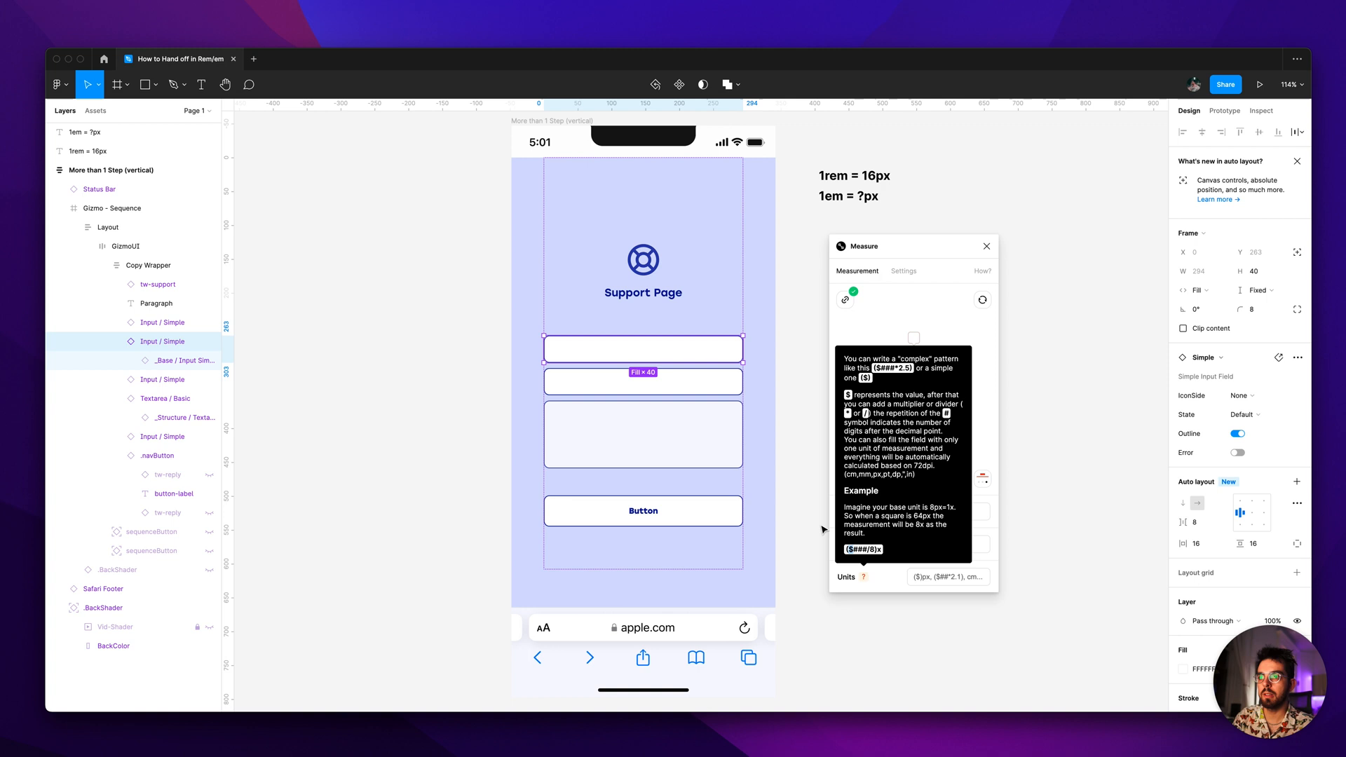
mouse_move(867, 545)
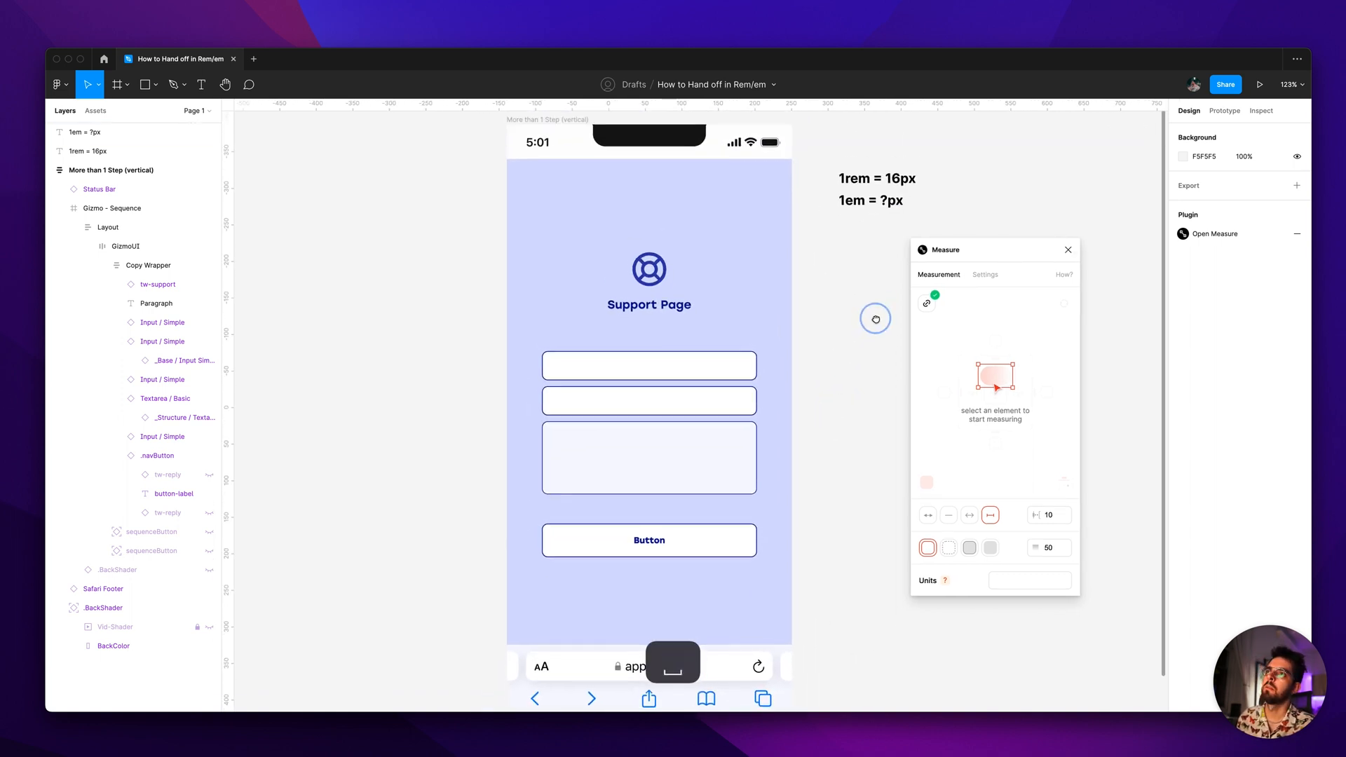
scroll("down", 3)
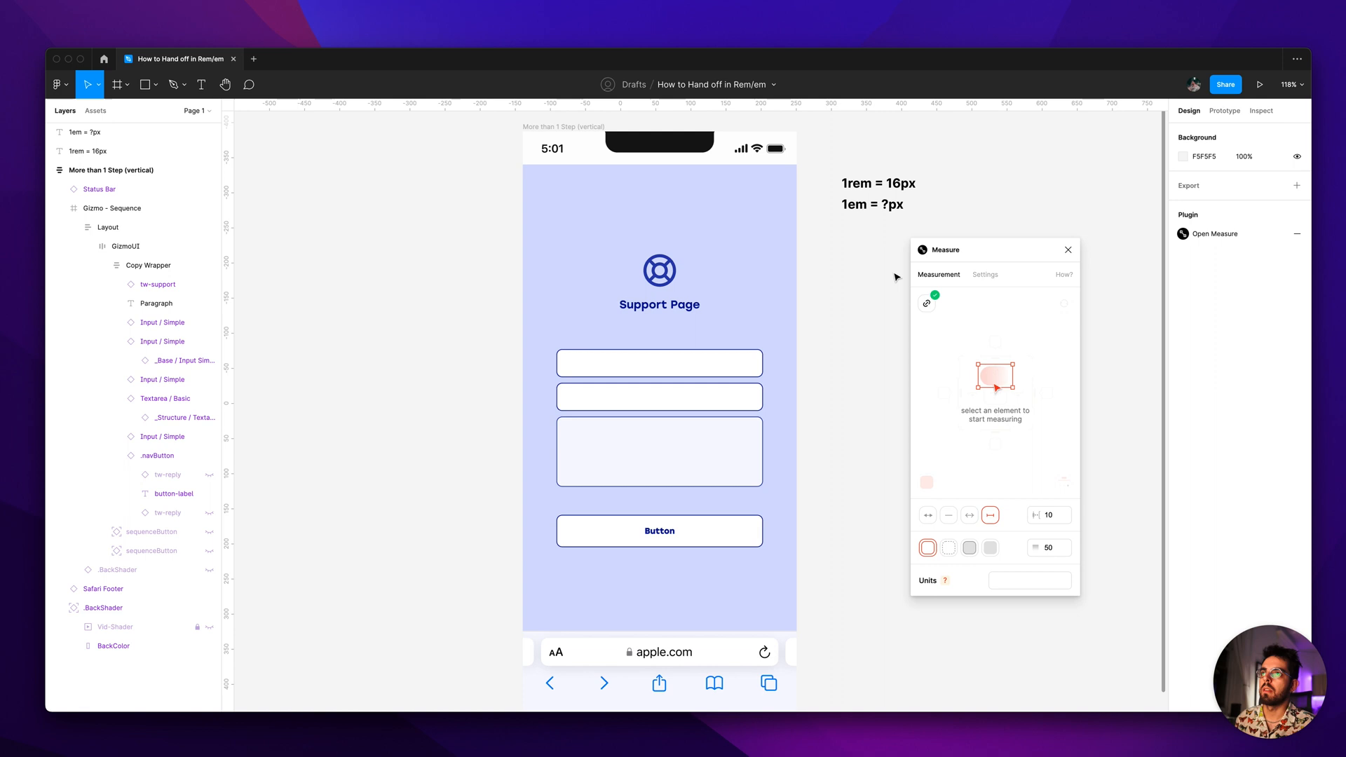
left_click(658, 362)
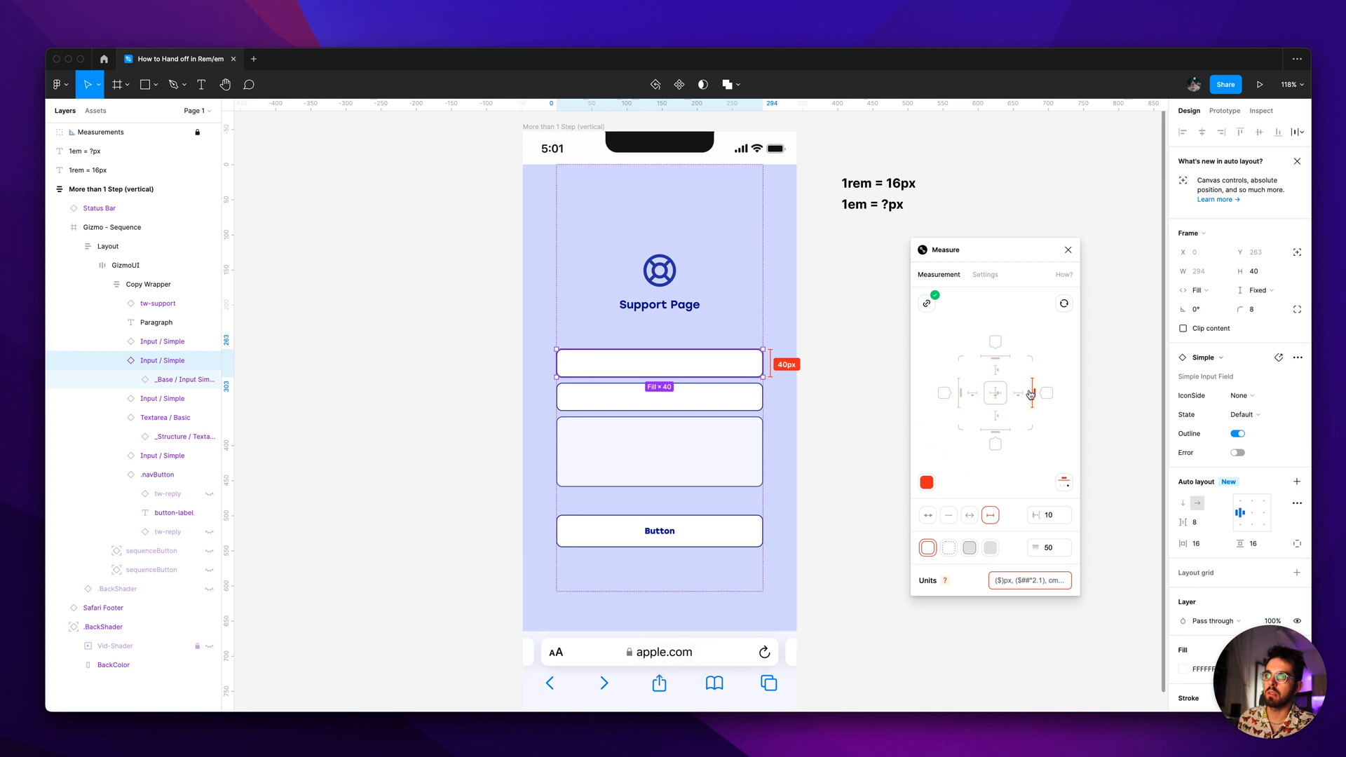
mouse_move(824, 423)
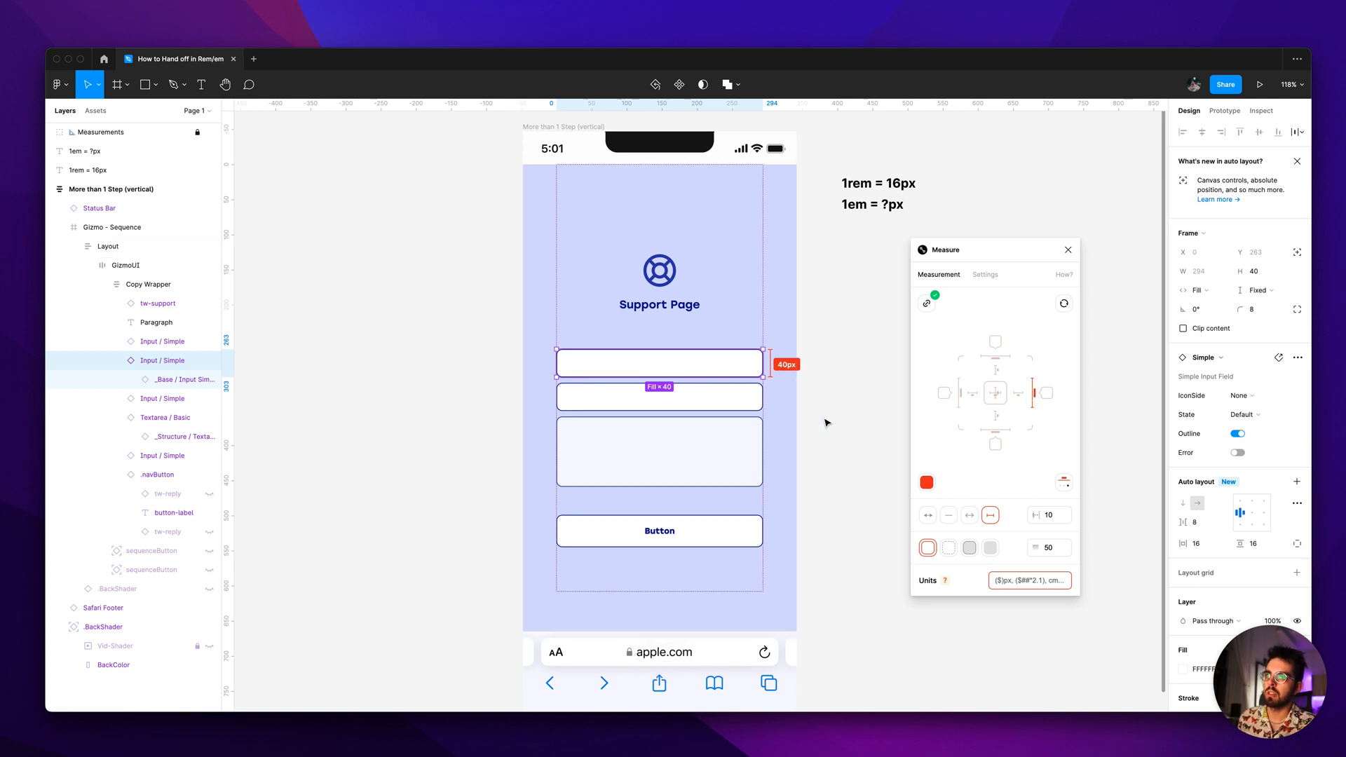
key("cmd+z")
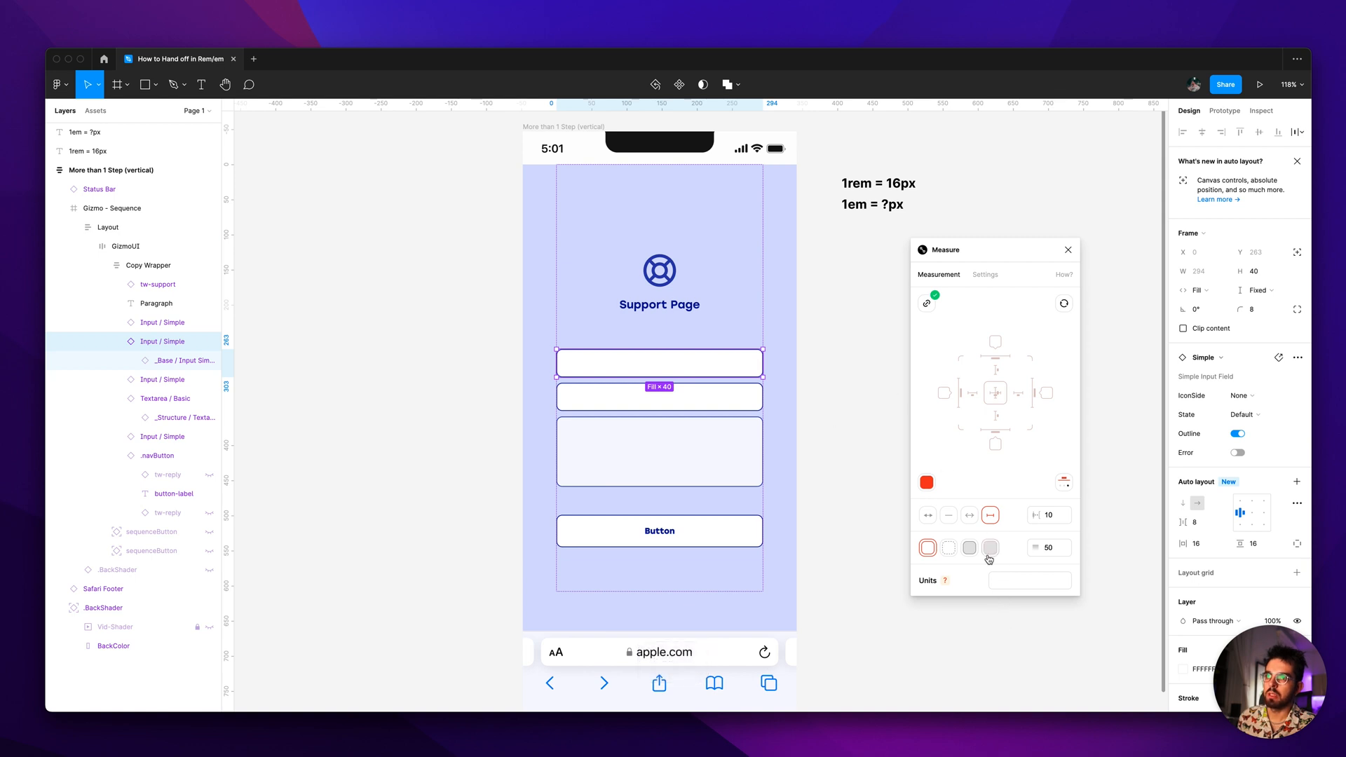
left_click(1029, 580)
type("(")
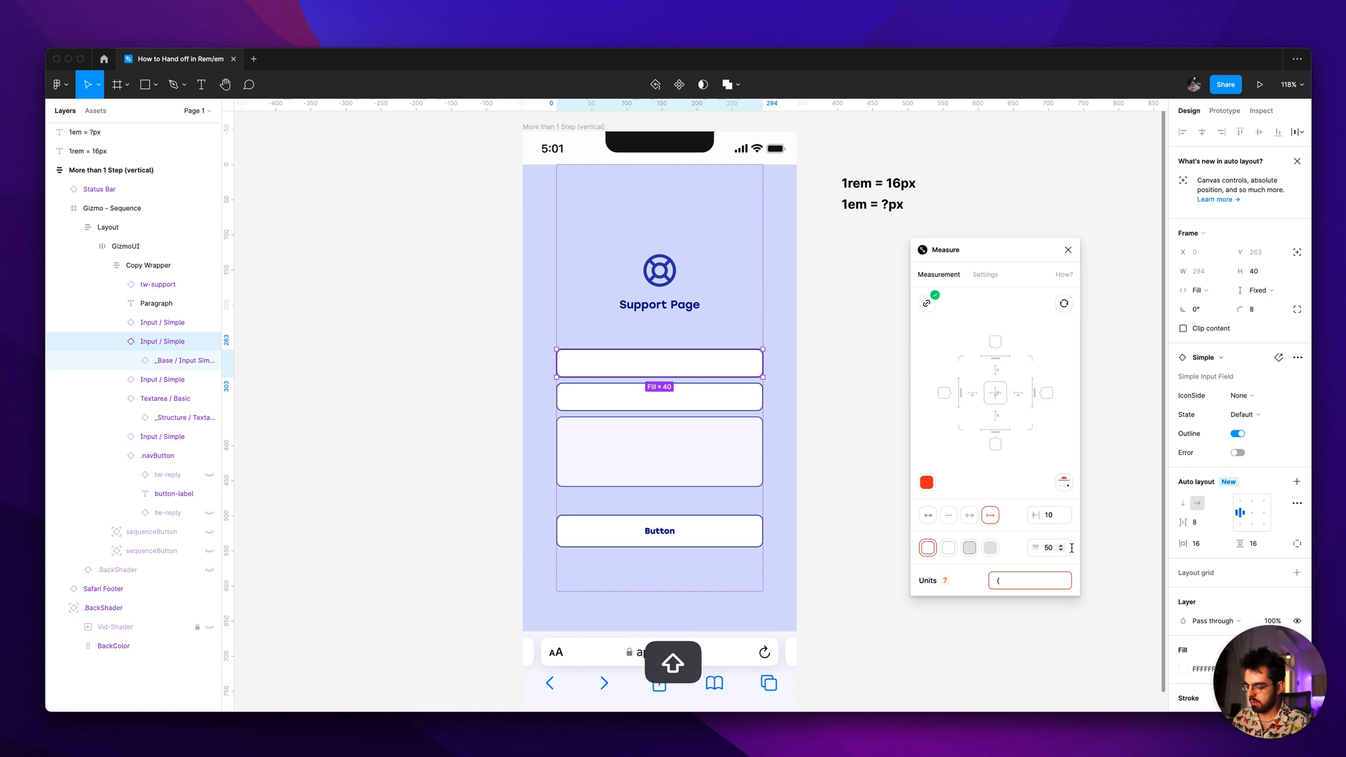
Enter the Units pattern ($) px - ($##/16) rem so the first input reads 40 px - 2.5 rem.
type("$)")
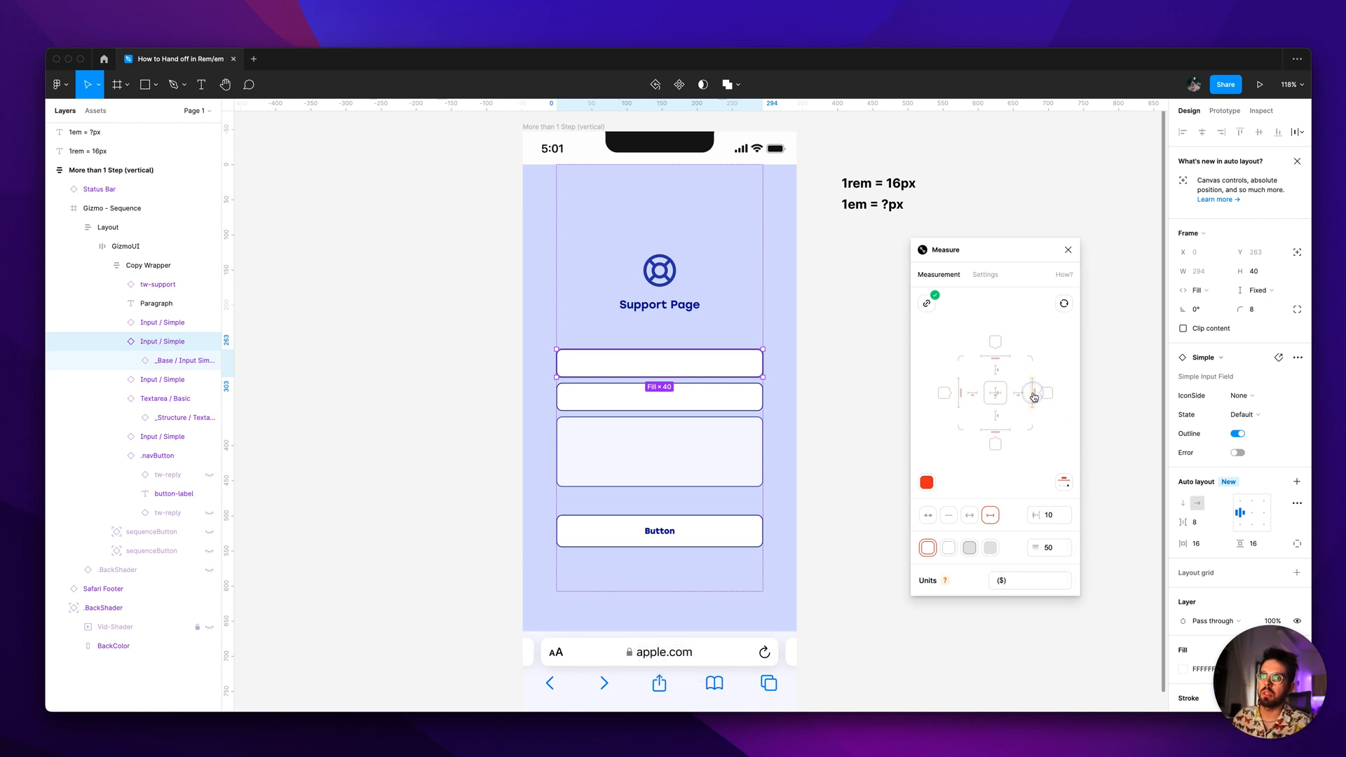
left_click(1029, 580)
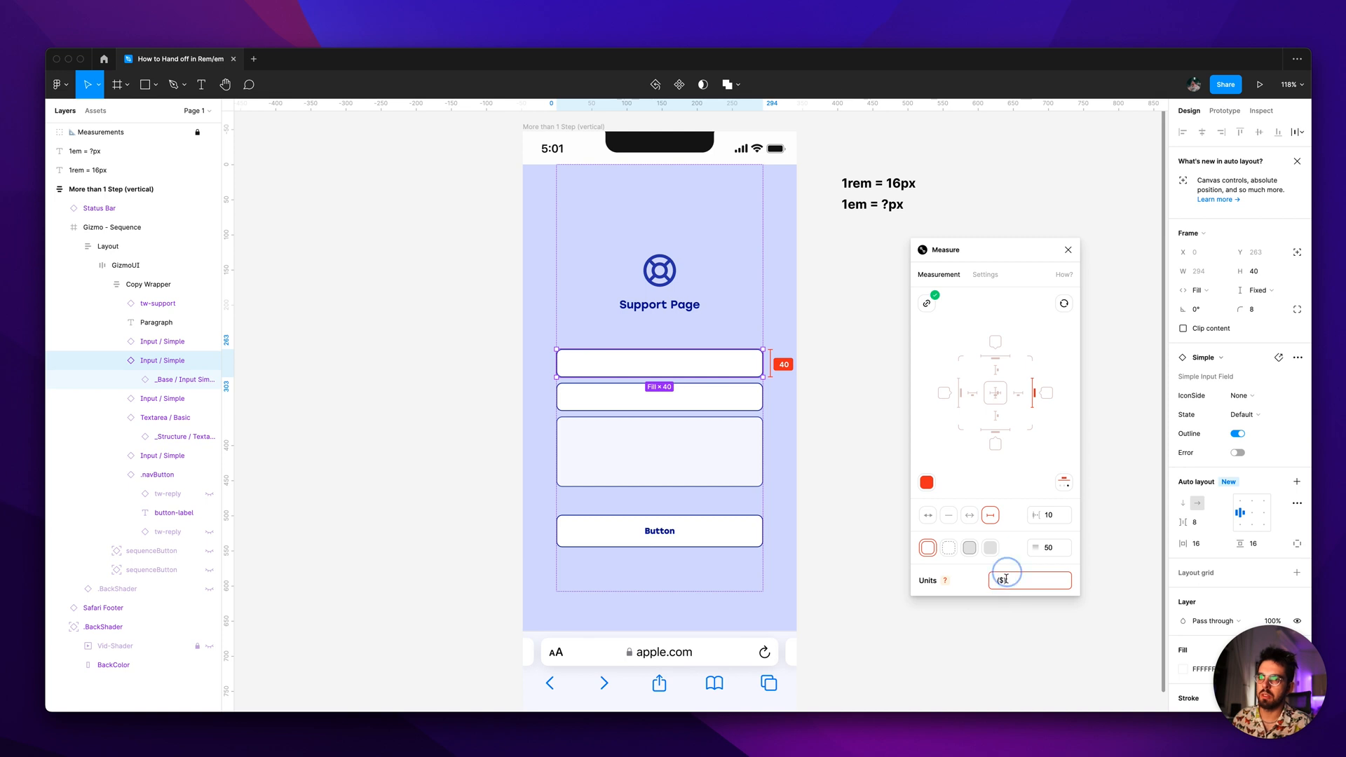
key("Backspace")
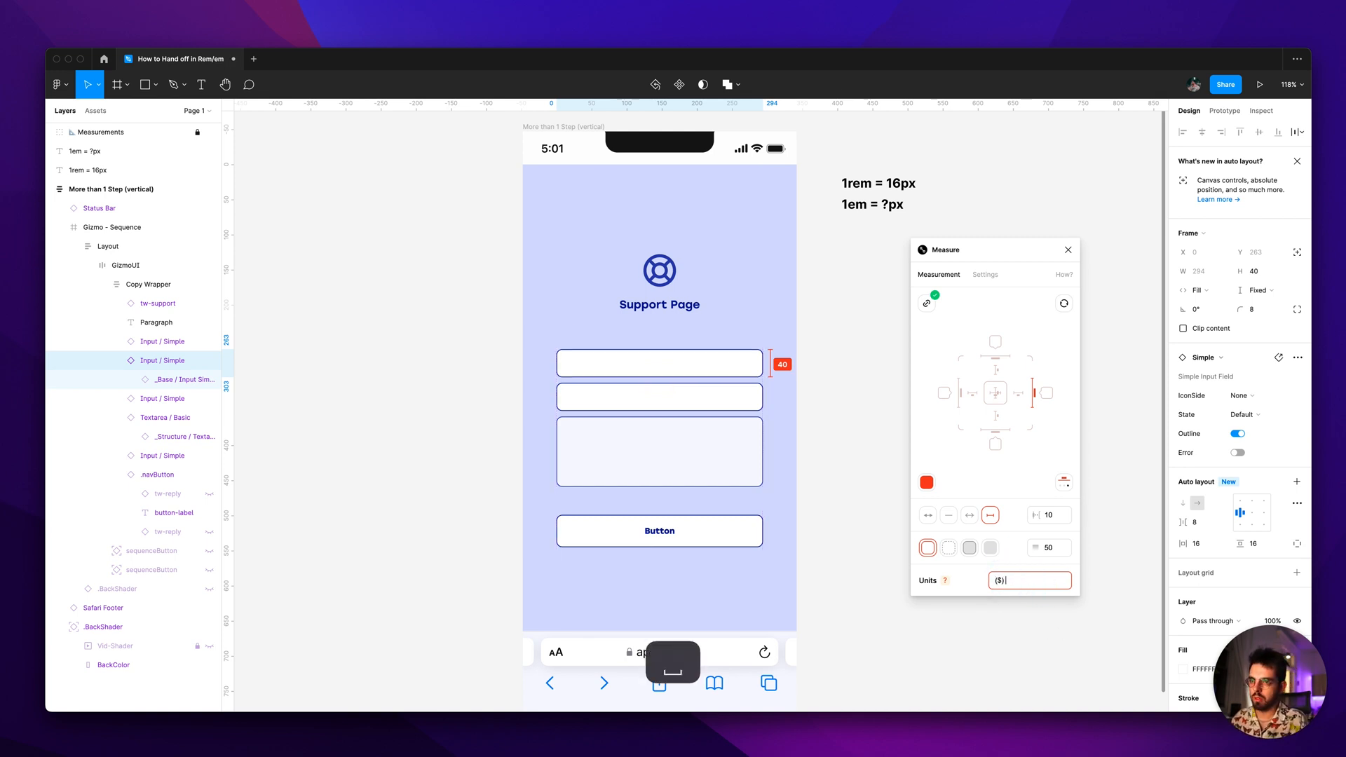
type("px -")
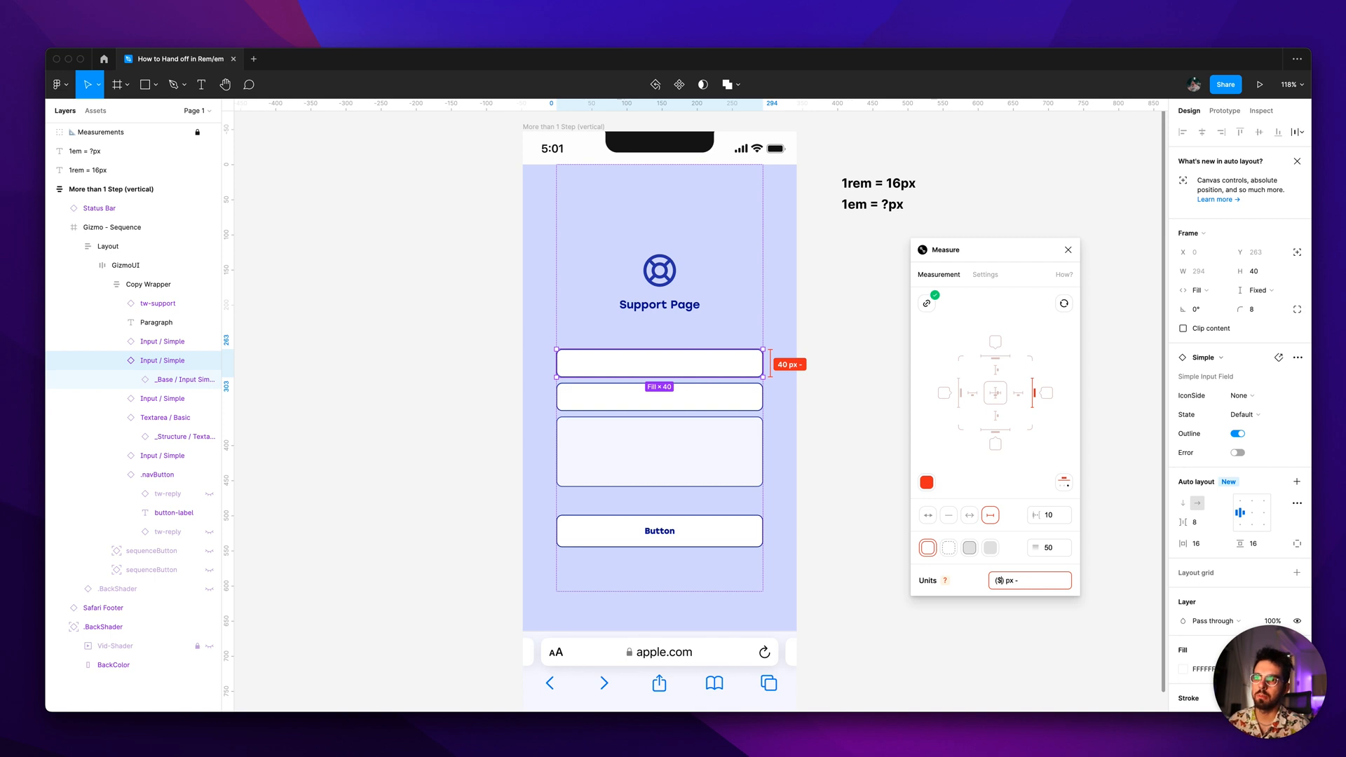
left_click(1030, 580)
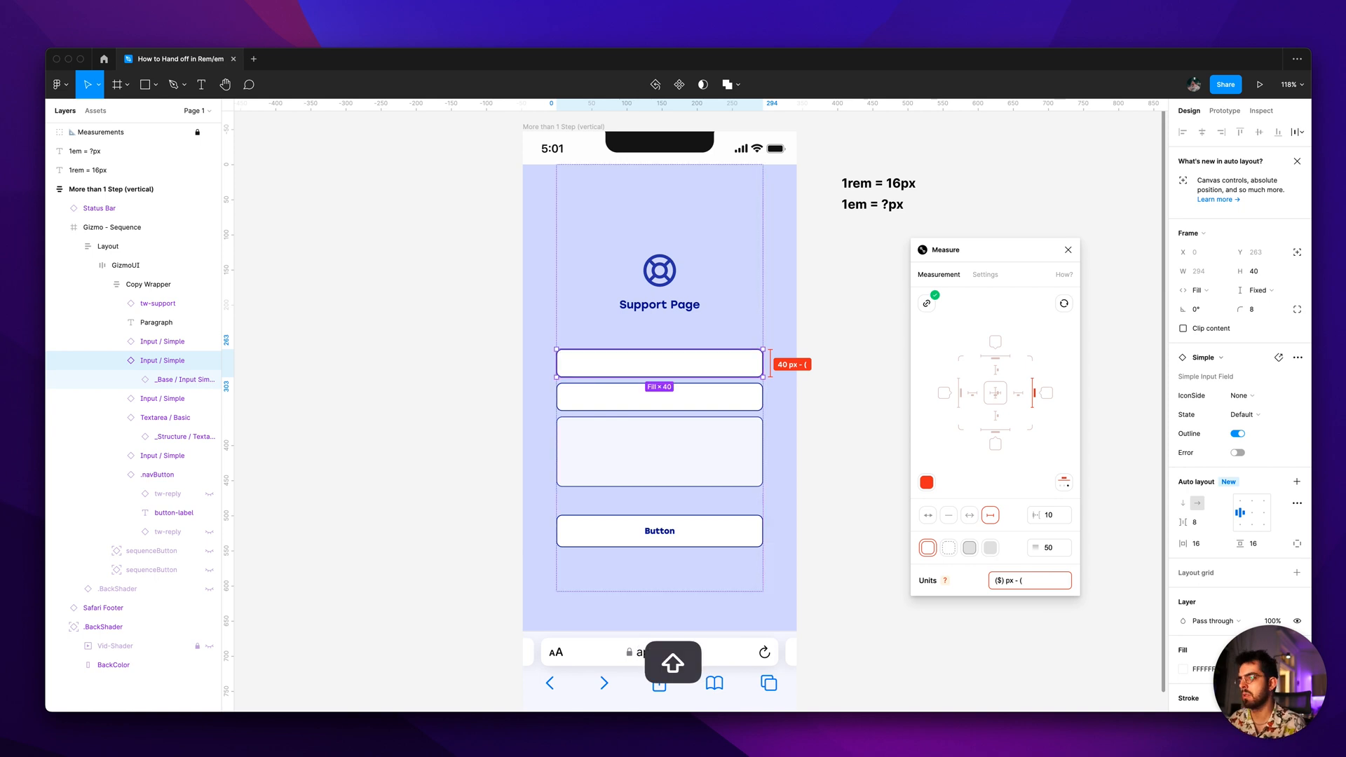
type("$##")
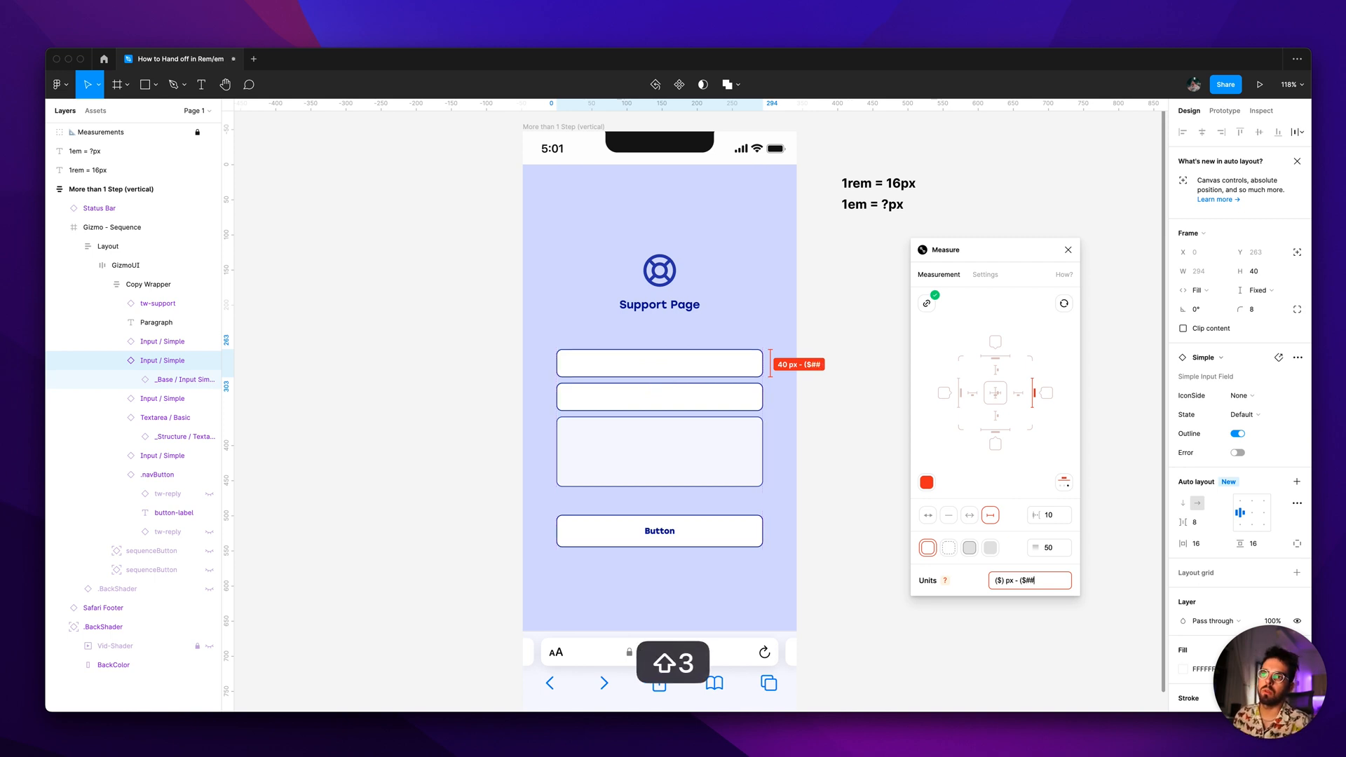
left_click(658, 362)
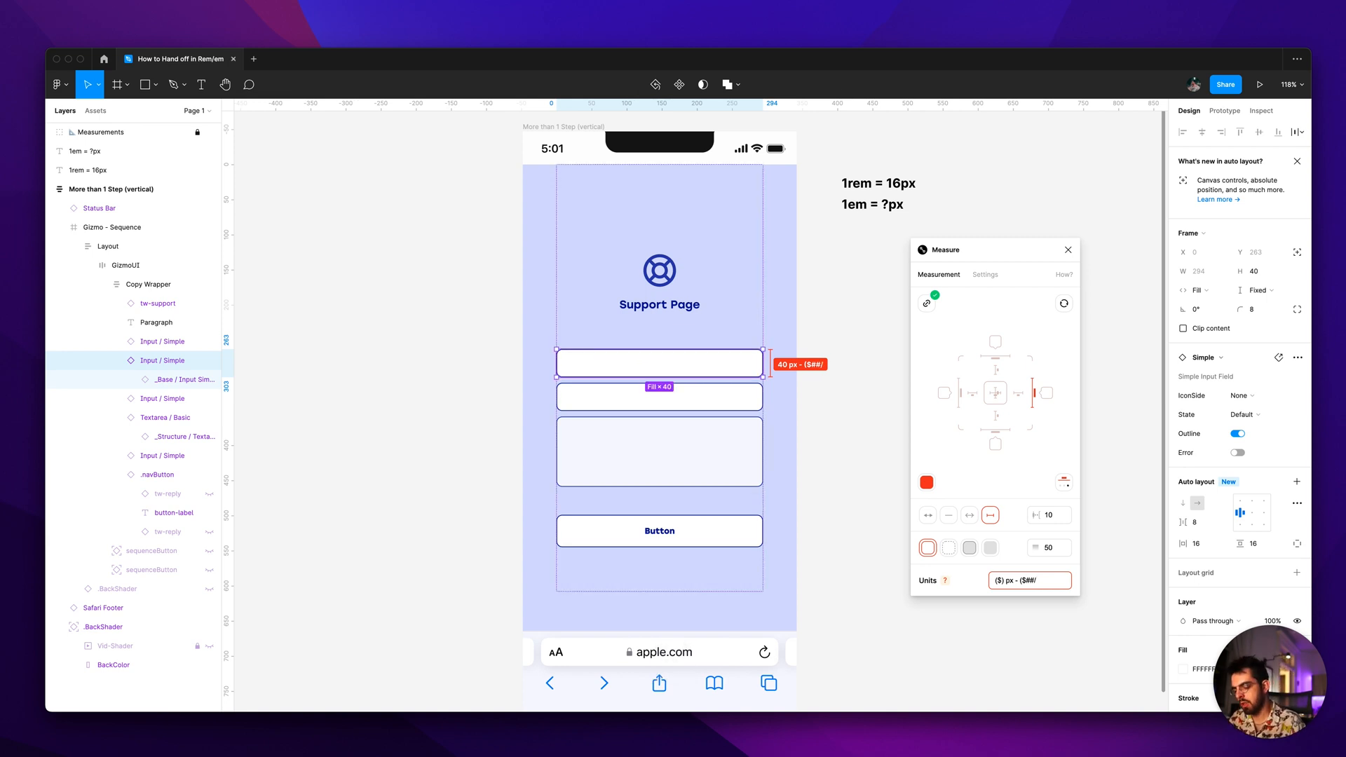
type("16) rem")
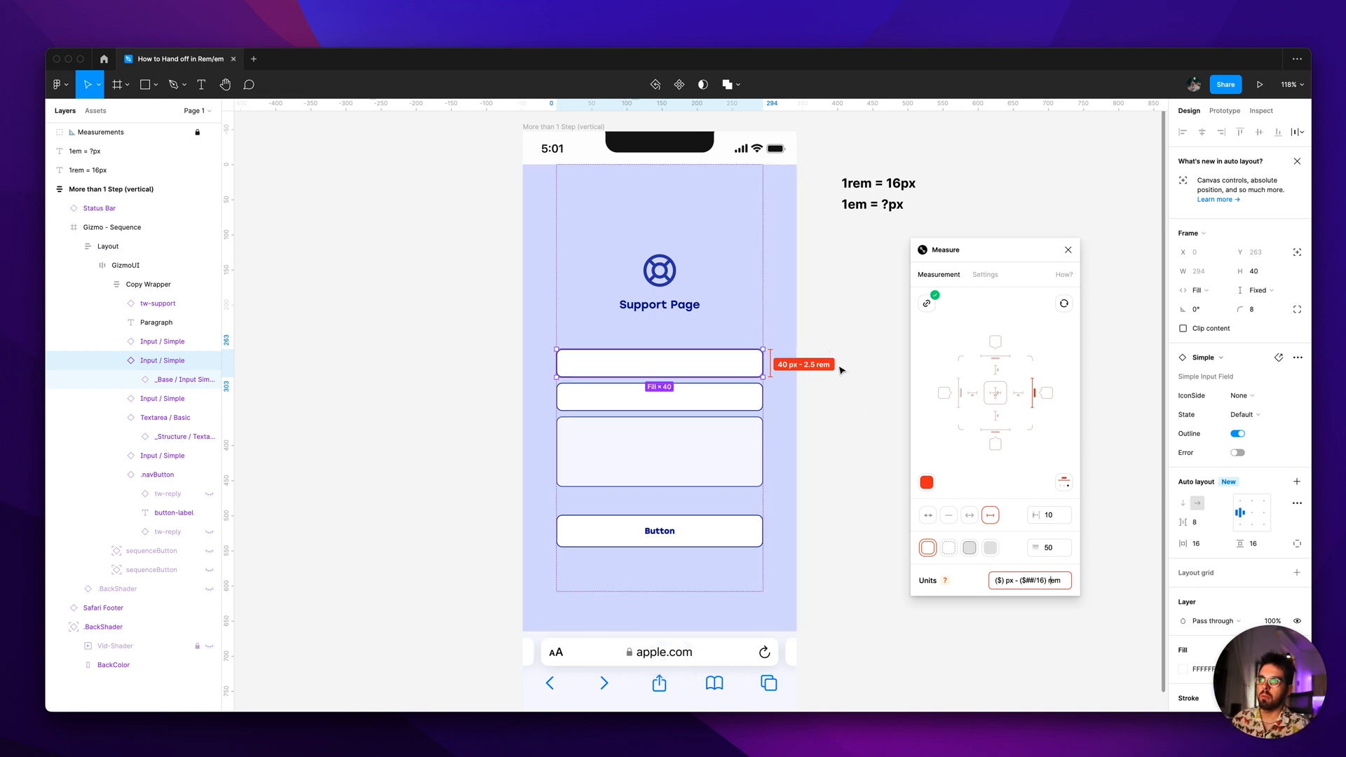
left_click(821, 305)
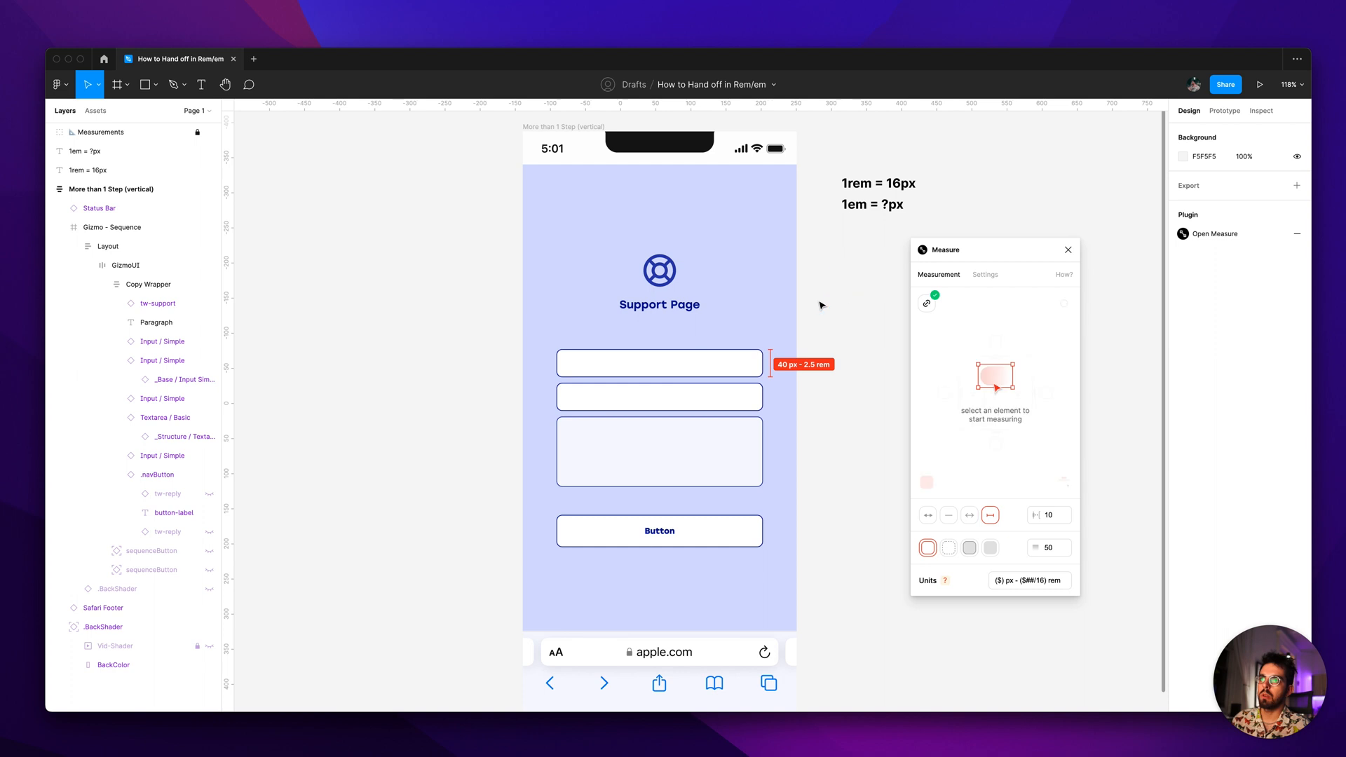
mouse_move(1089, 588)
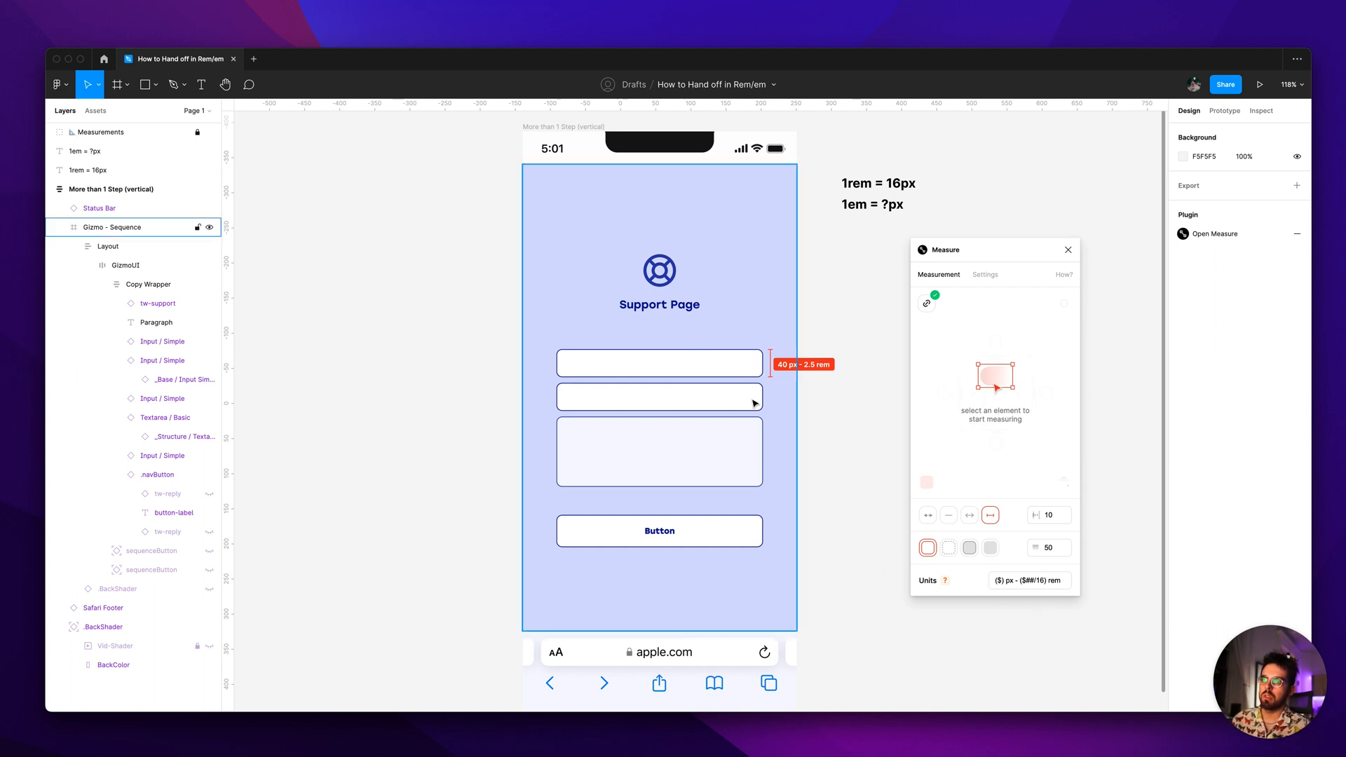
Add height labels for the second input, text area and button, e.g. 100 px - 6.25 rem.
left_click(658, 395)
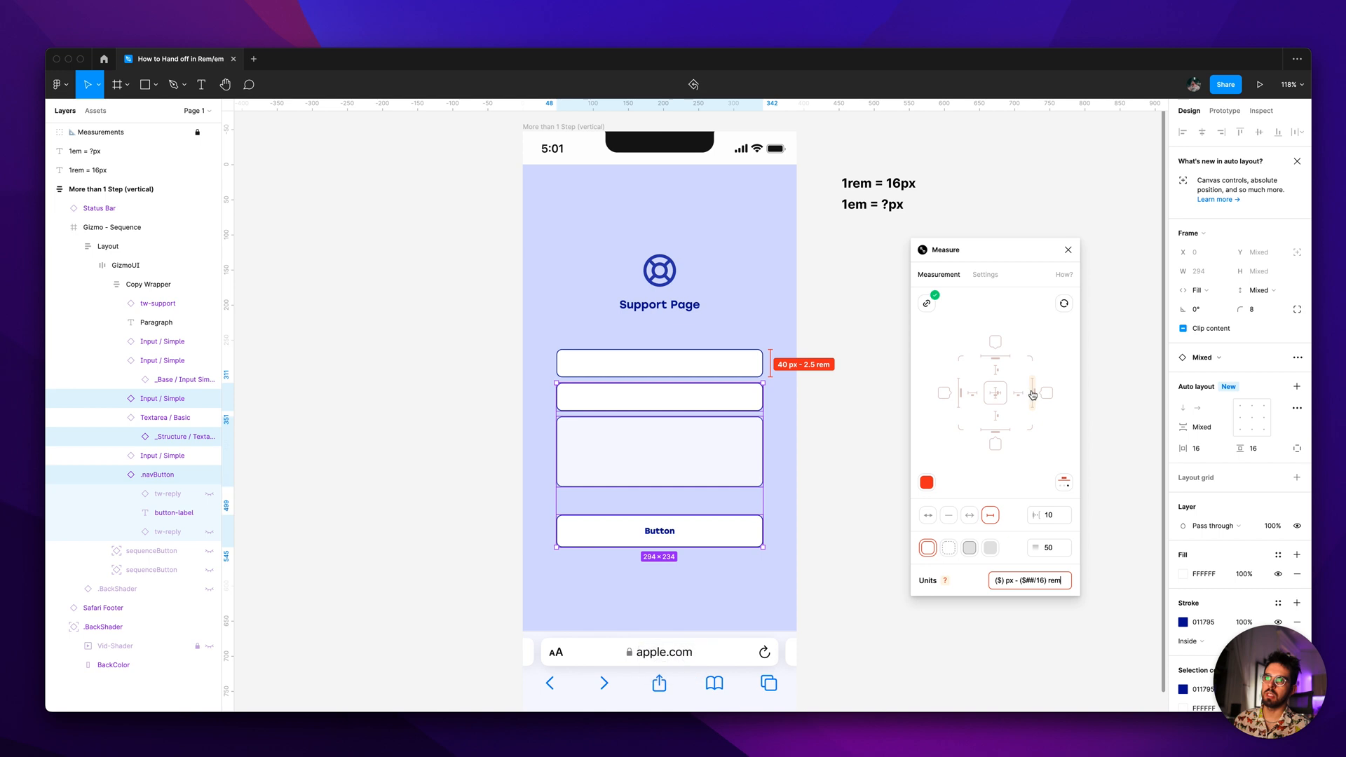
left_click(108, 246)
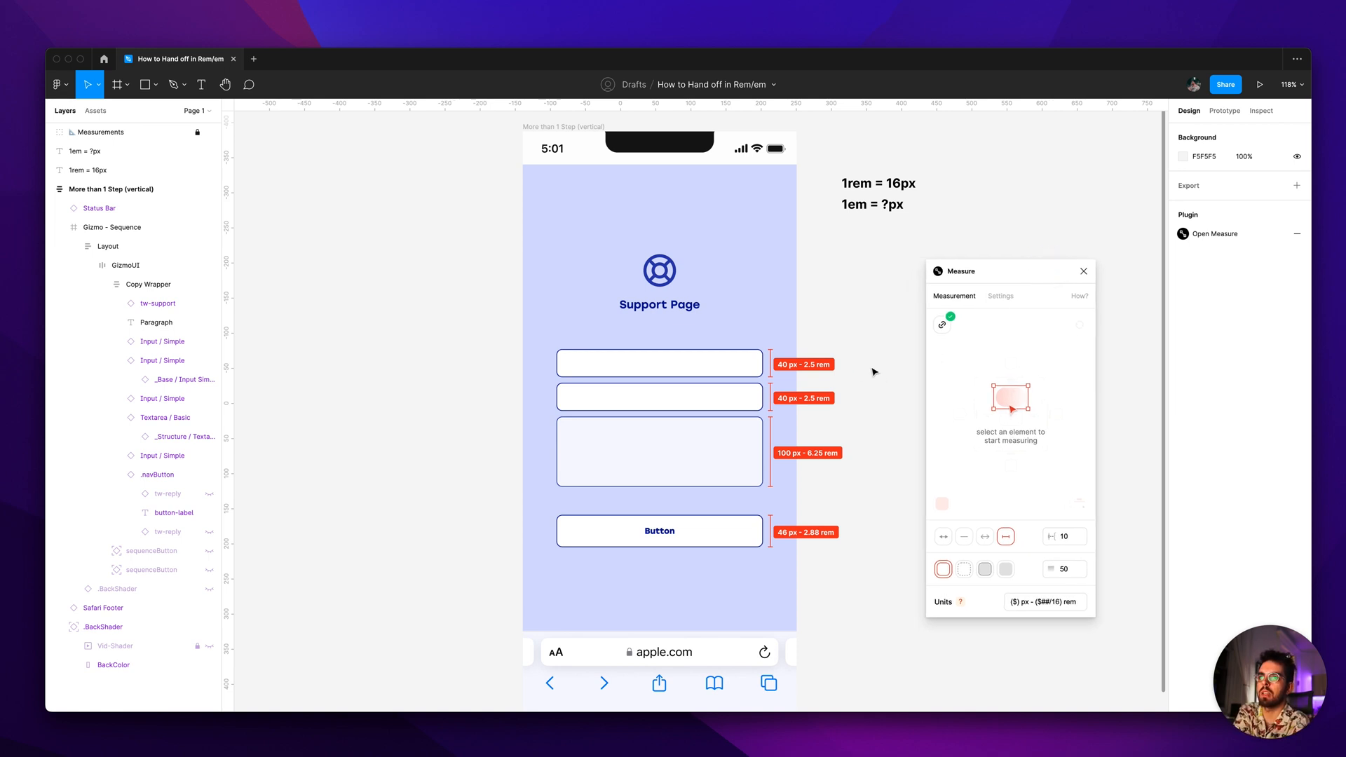
Select the GizmoUI container and label its 664 px - 41.5 rem height and 48 px - 3 rem left padding.
left_click(111, 227)
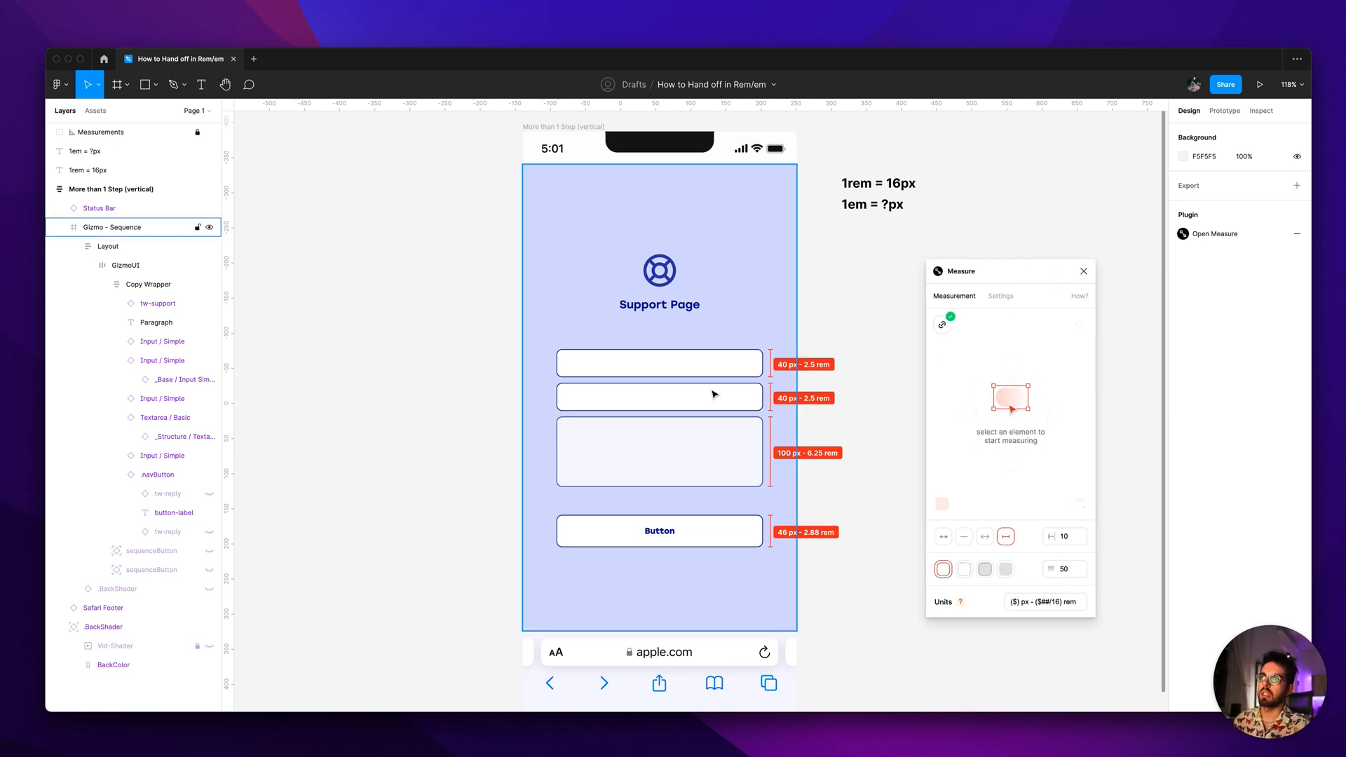
left_click(658, 362)
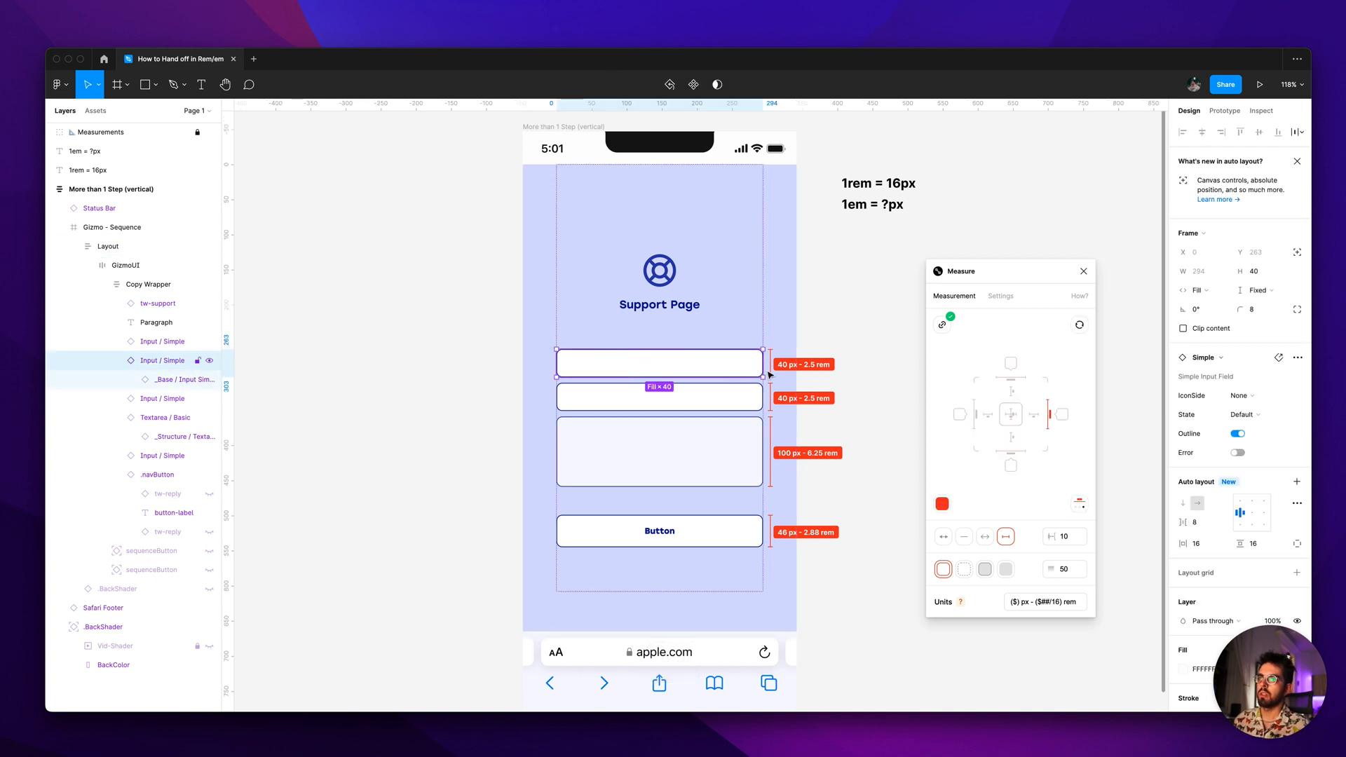
mouse_move(520, 390)
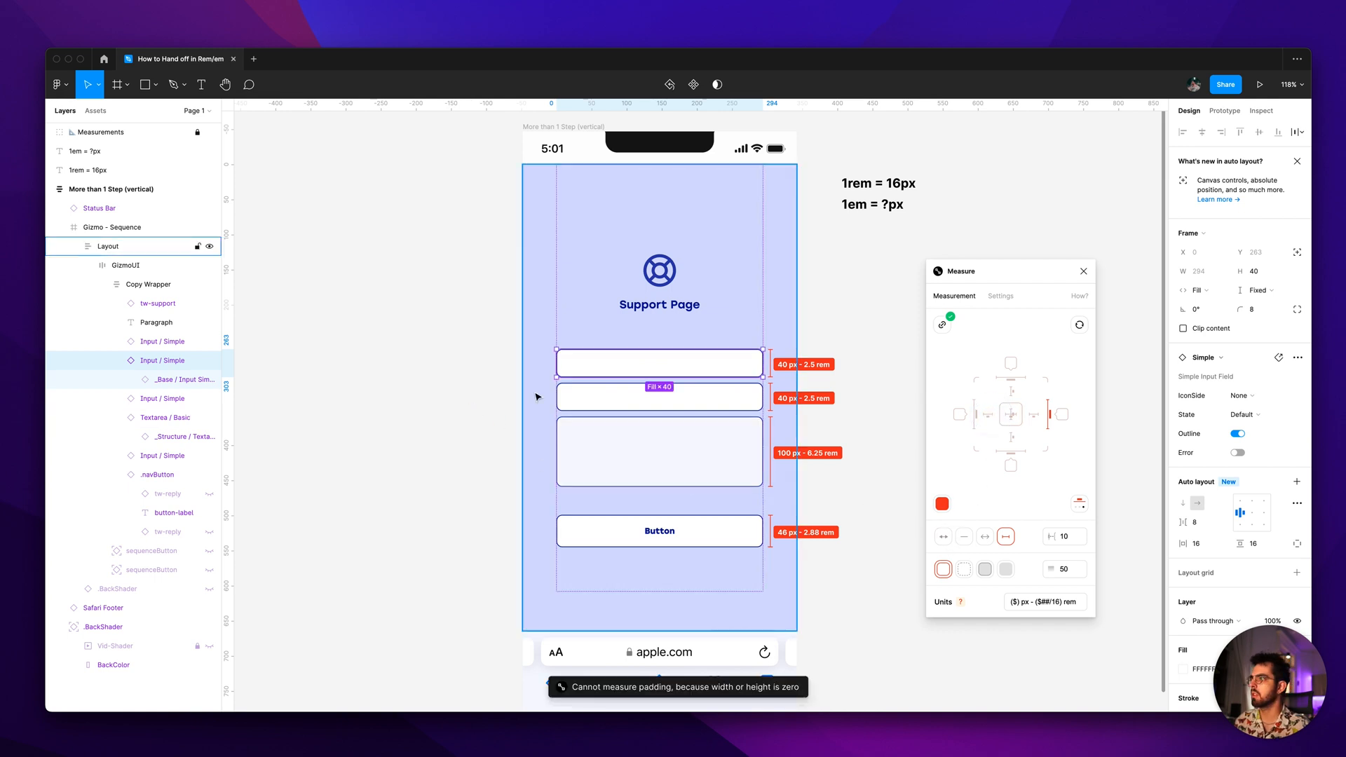
left_click(117, 360)
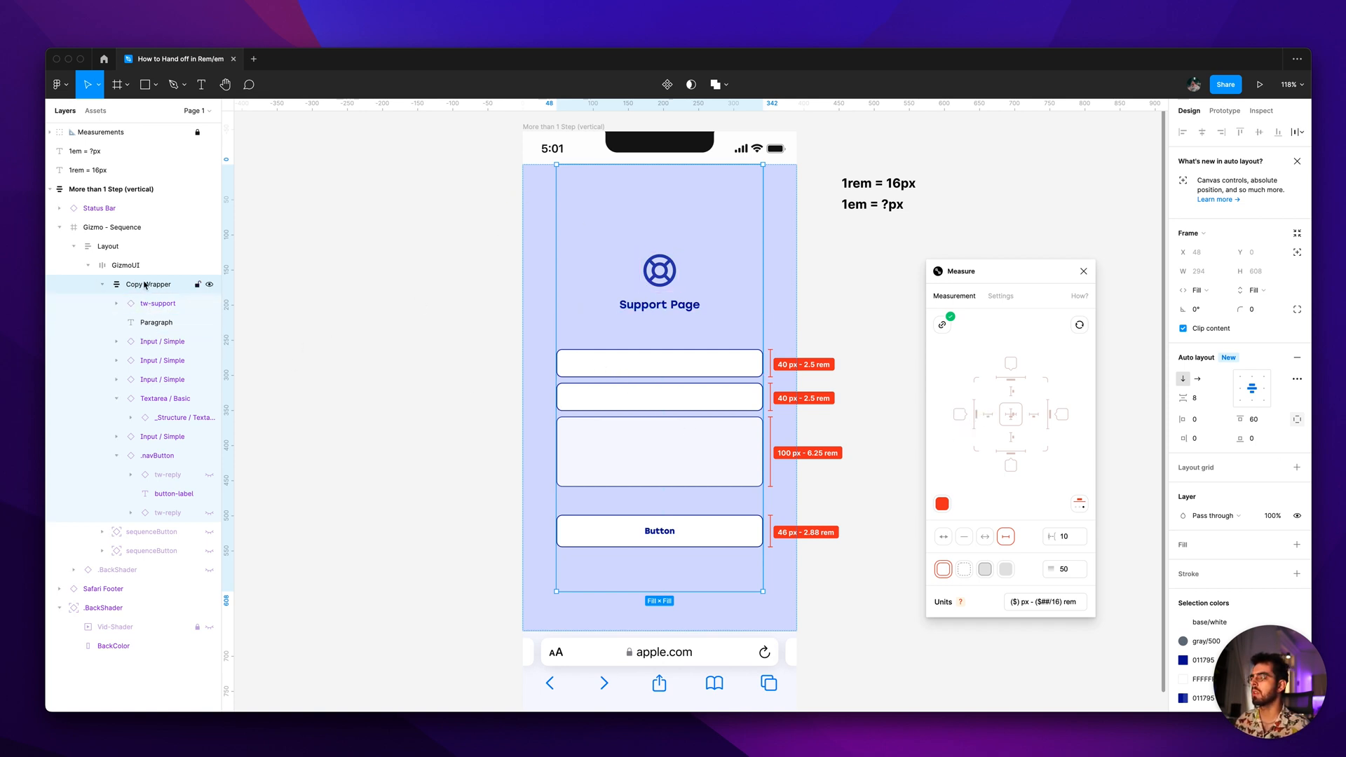
left_click(108, 246)
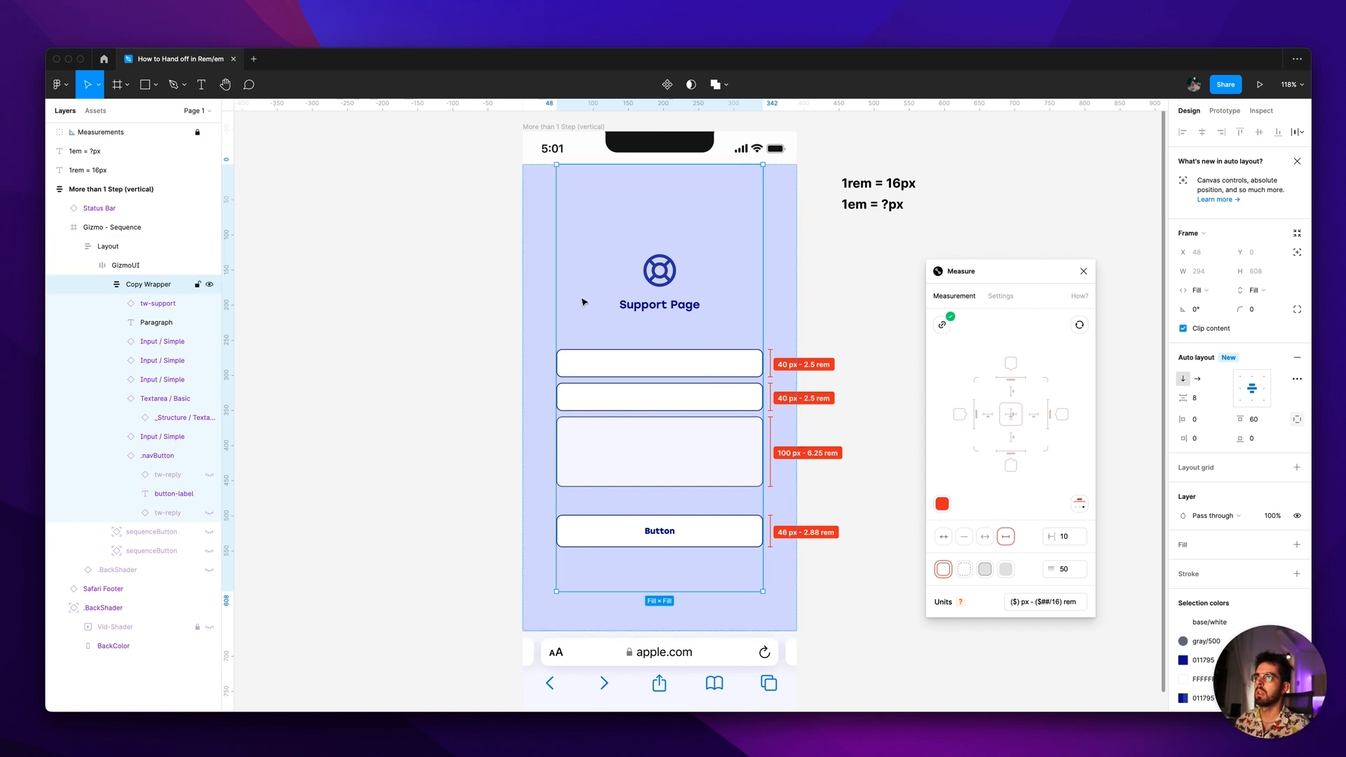
left_click(124, 264)
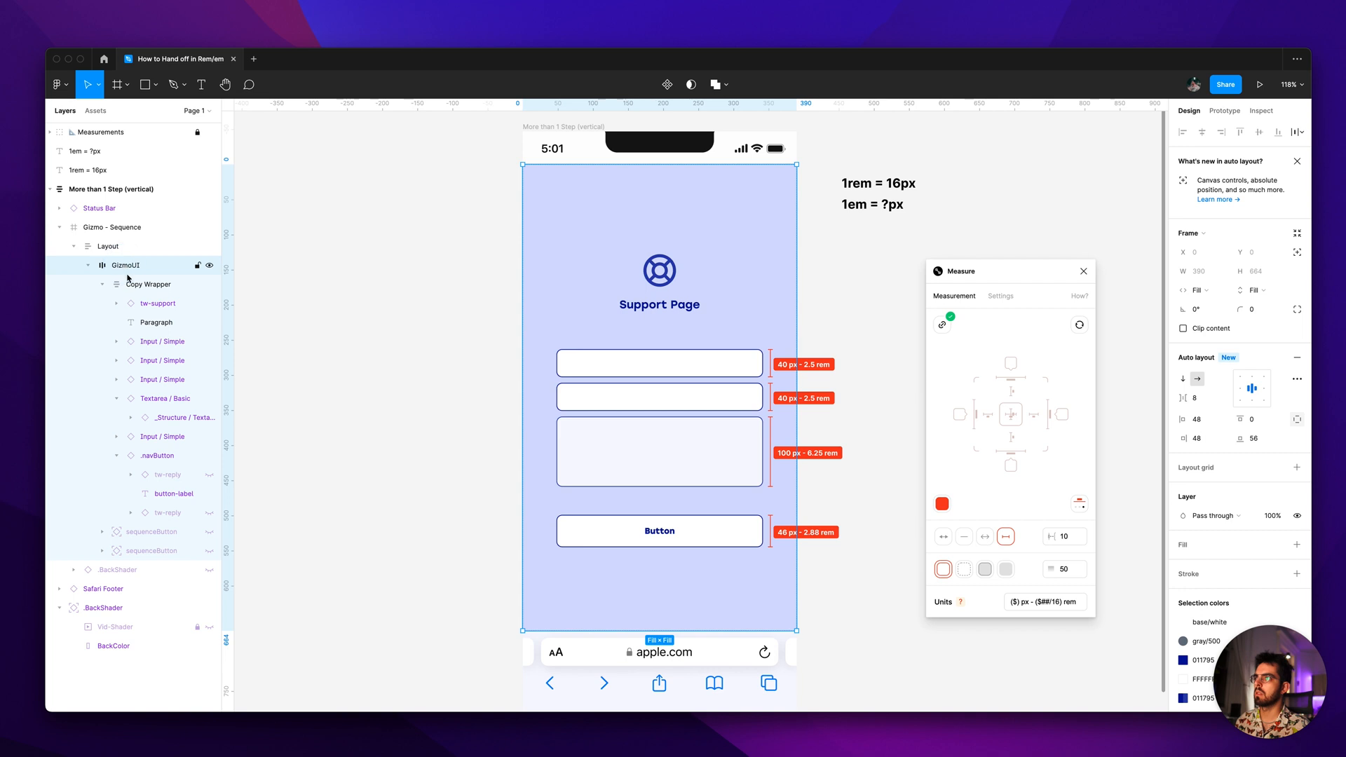
left_click(147, 284)
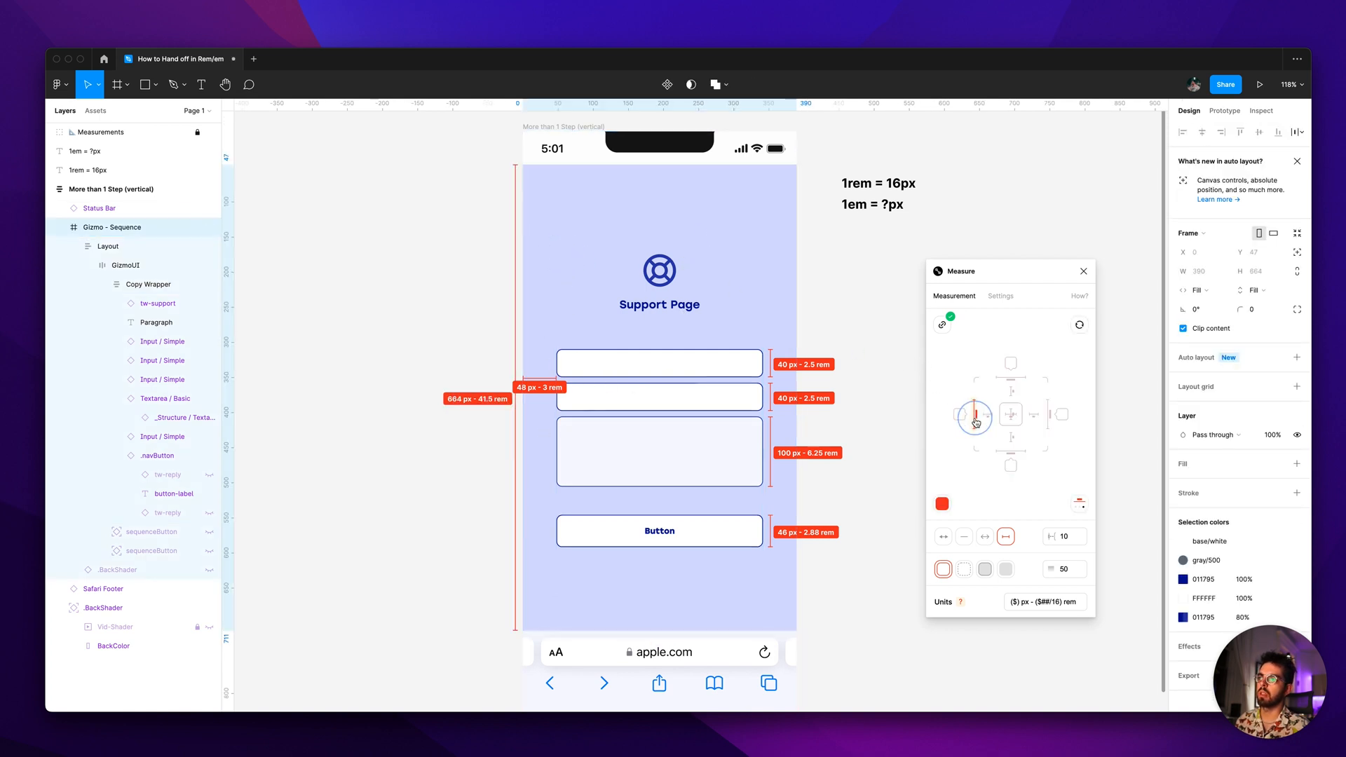
left_click(1062, 535)
type("24")
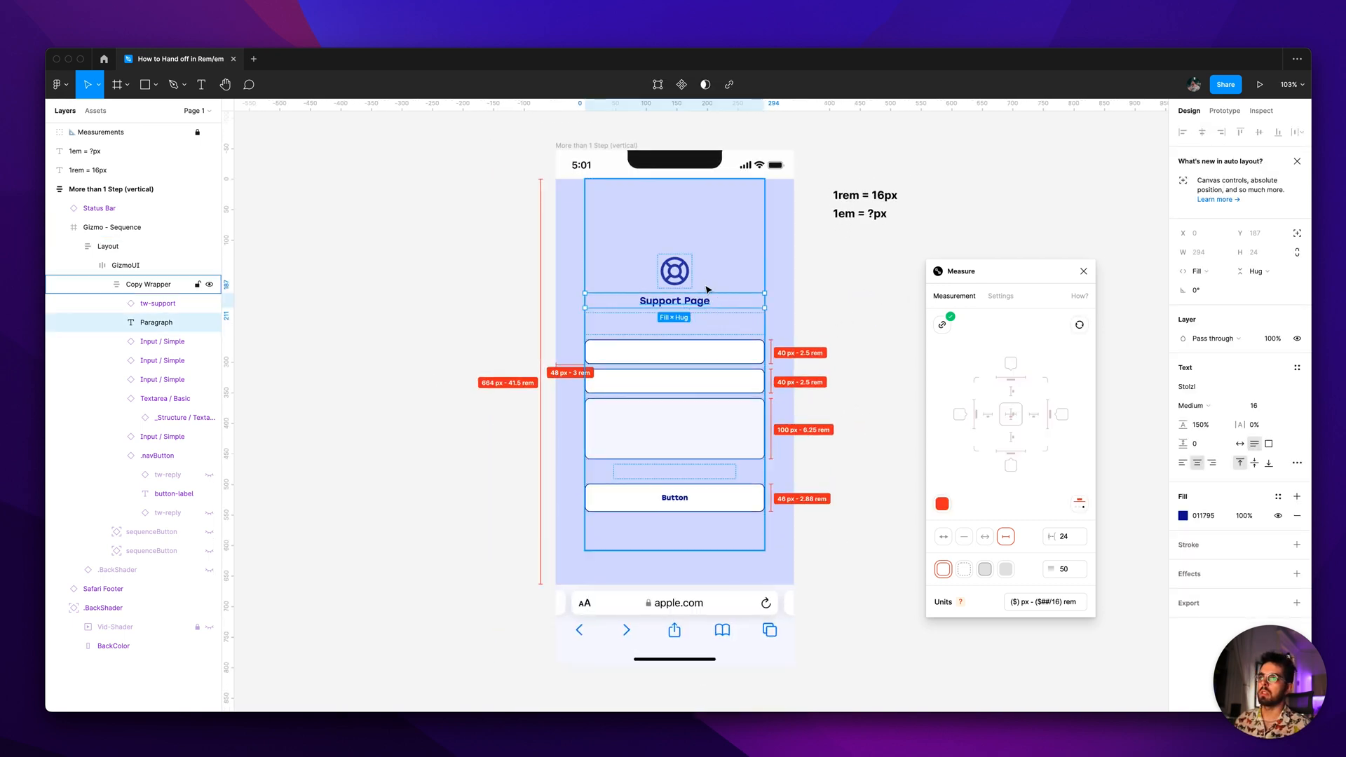
mouse_move(639, 200)
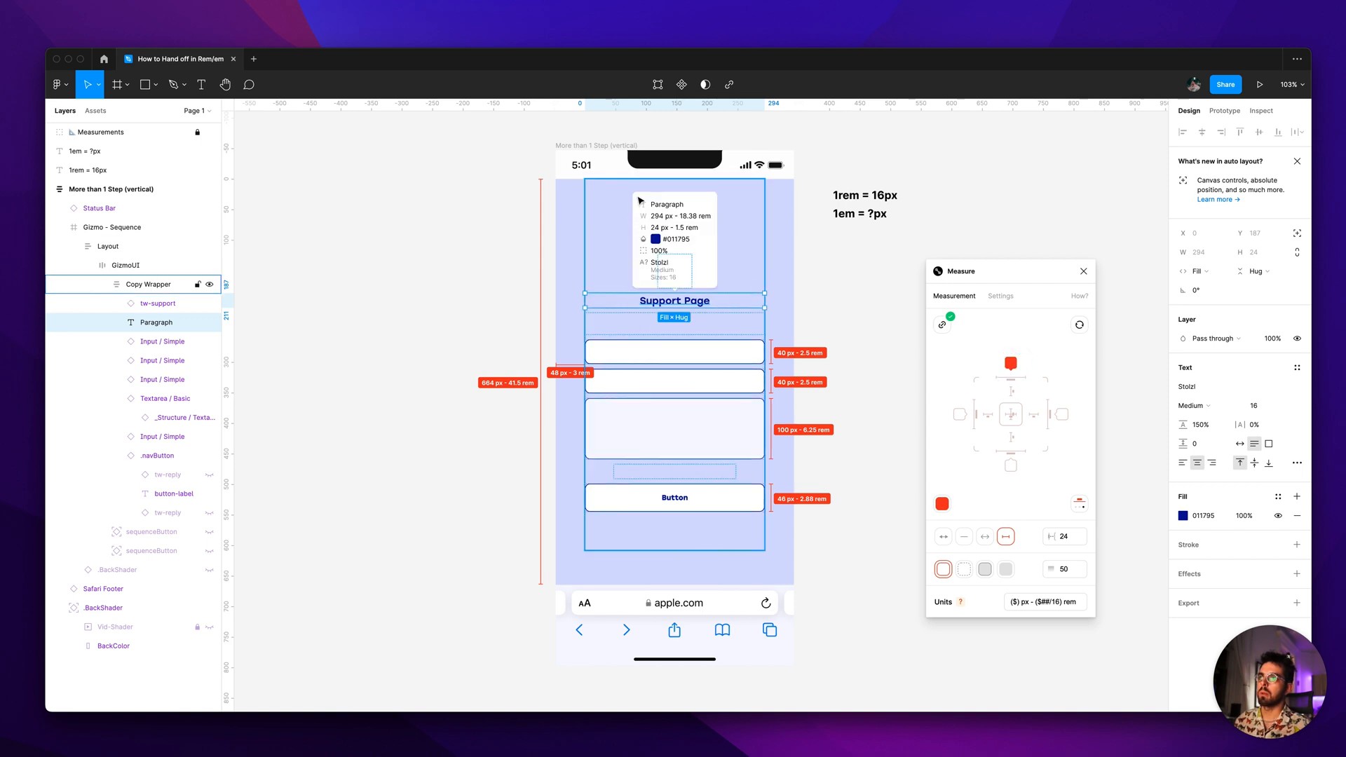
Scroll through the Measure plugin's Settings tab, then return to the Measurement controls.
left_click(999, 295)
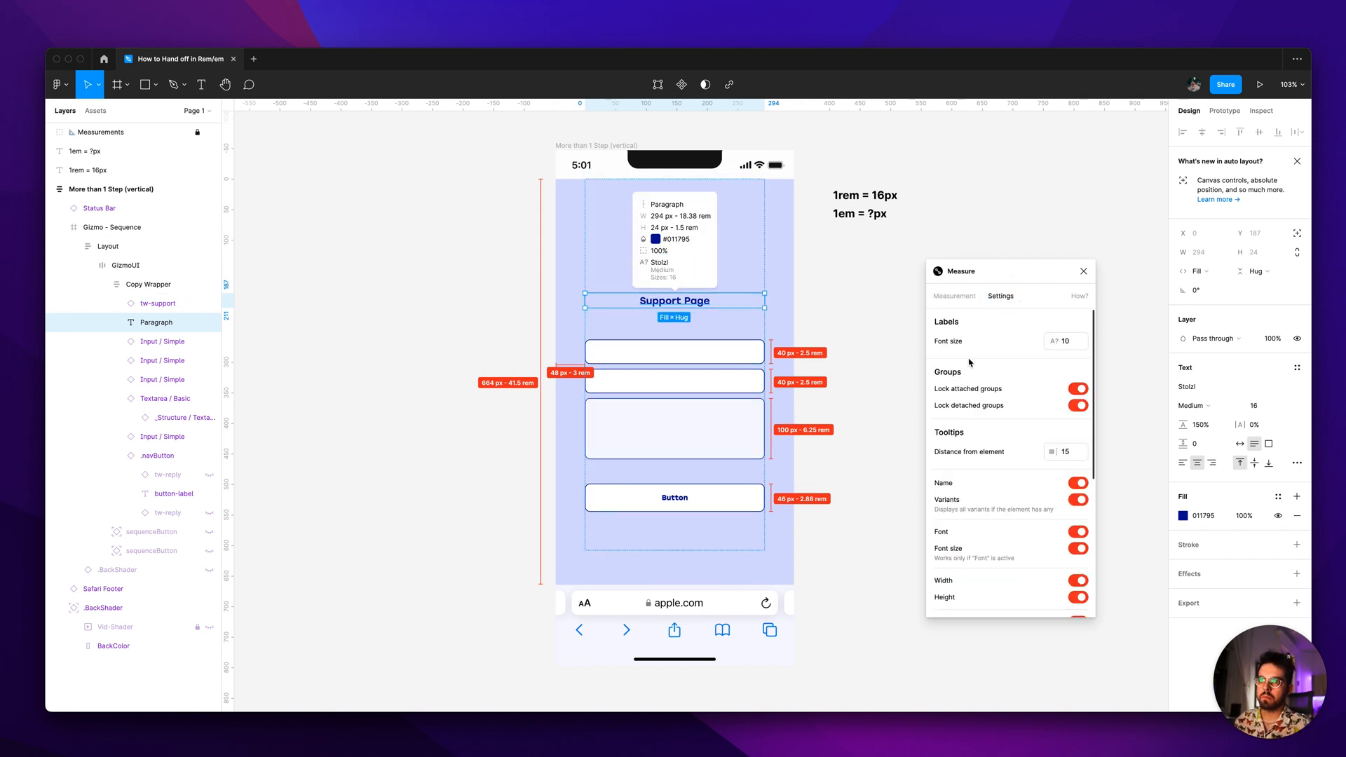
scroll("down", 3)
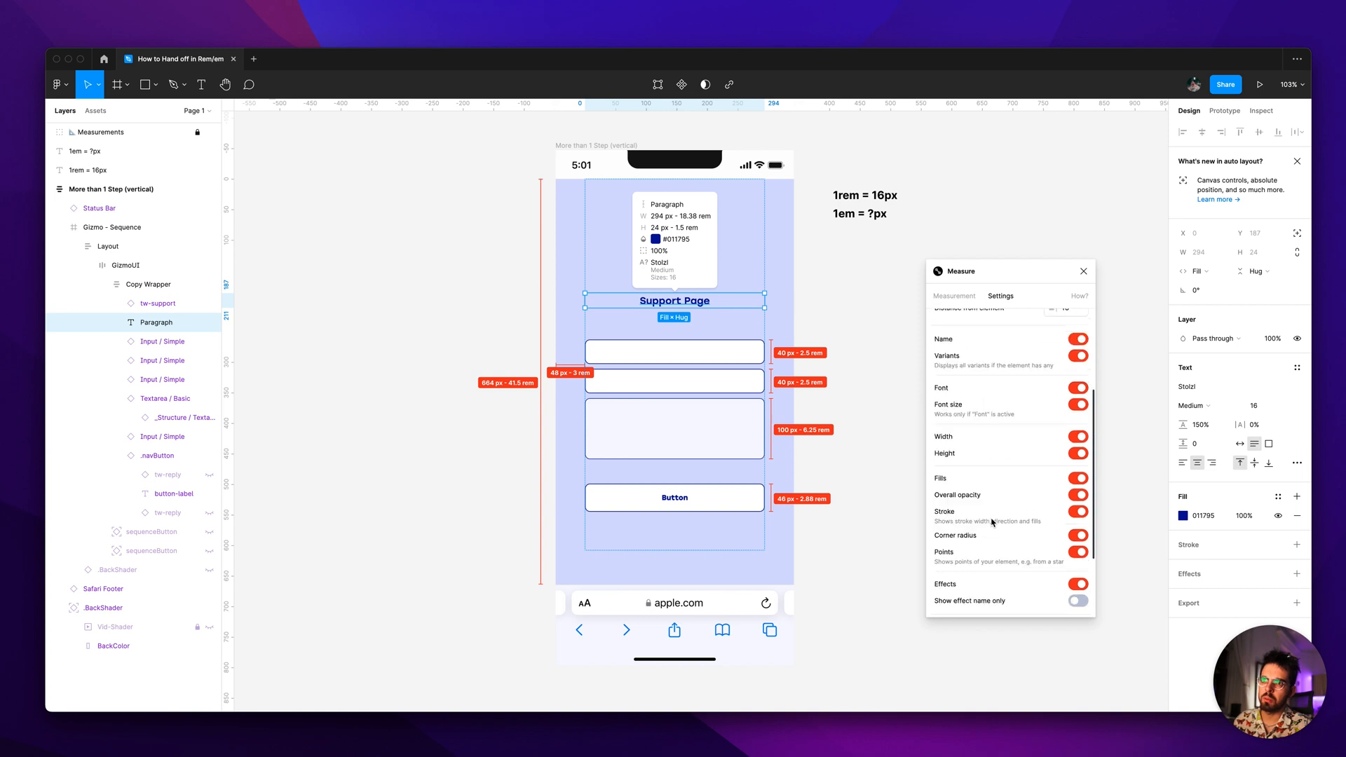
scroll("up", 3)
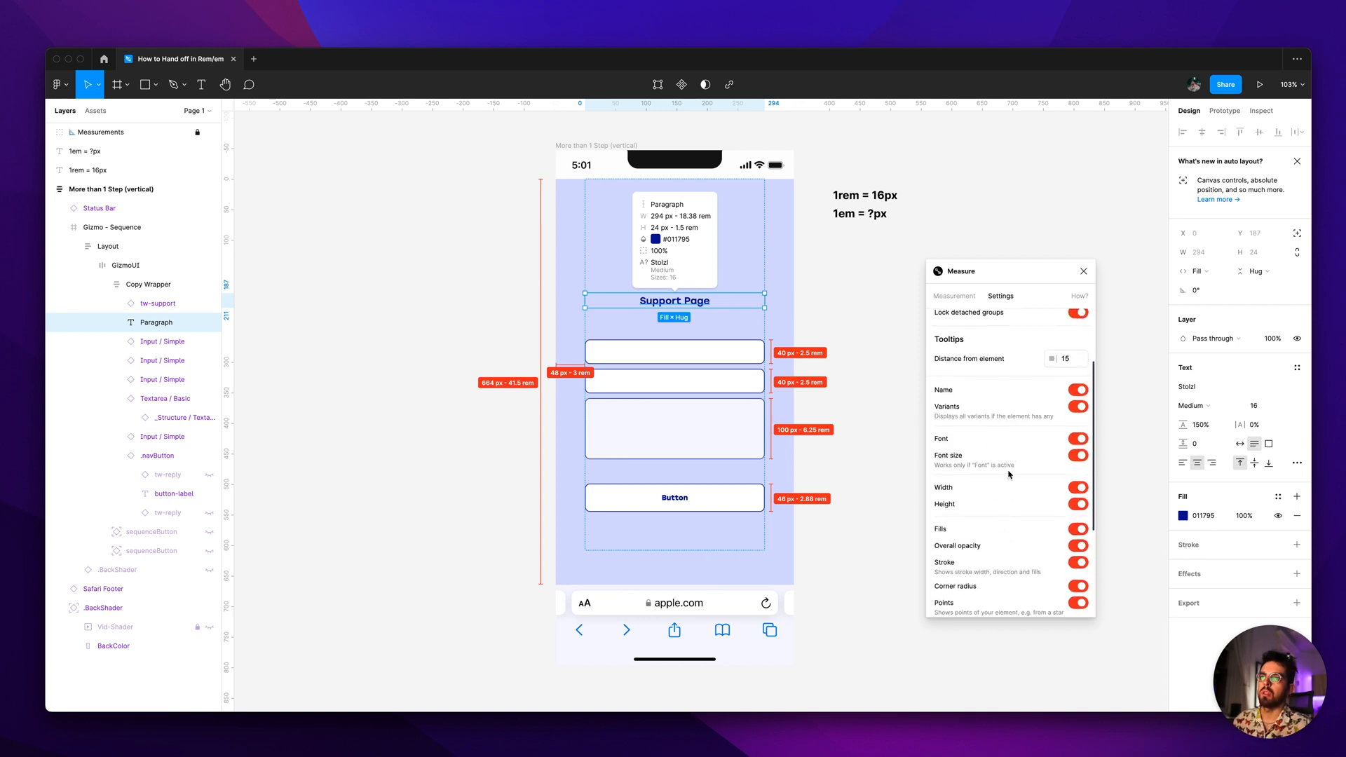
scroll("up", 3)
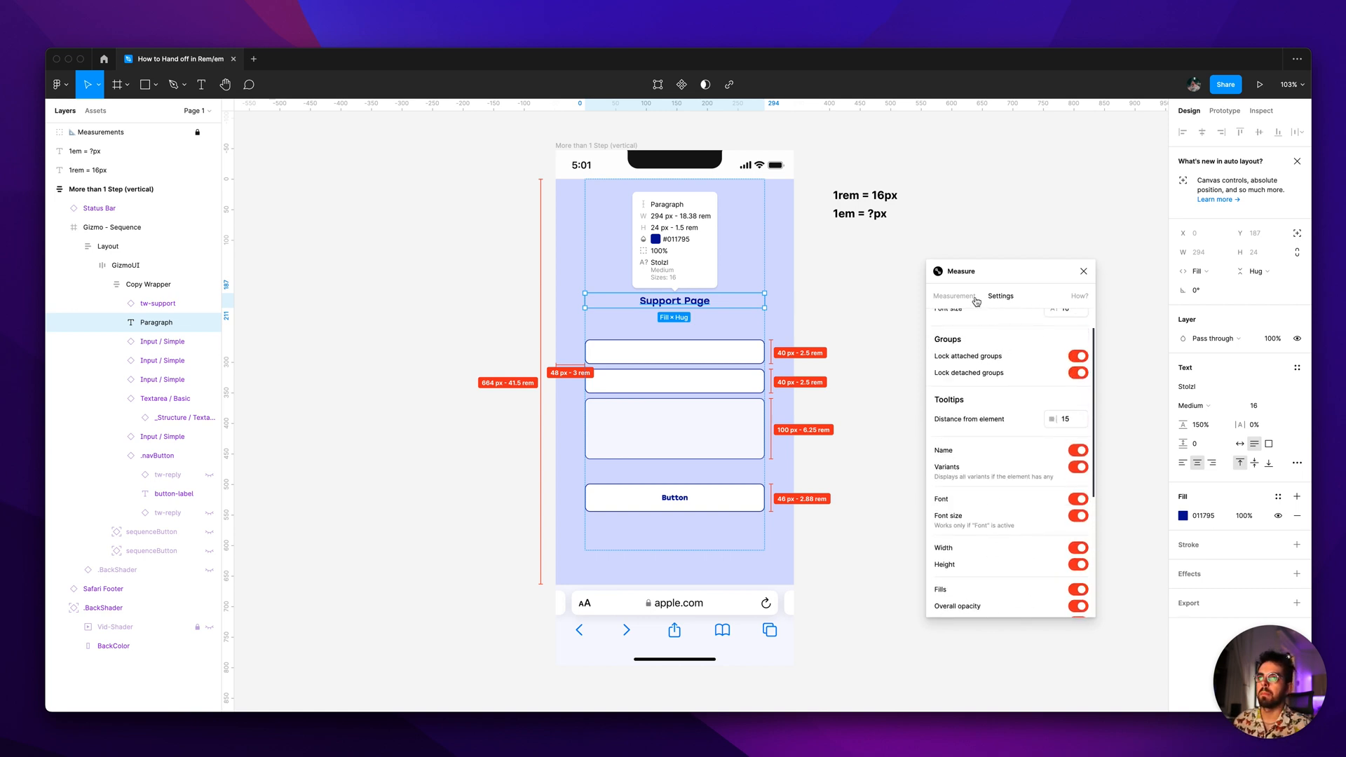
left_click(953, 295)
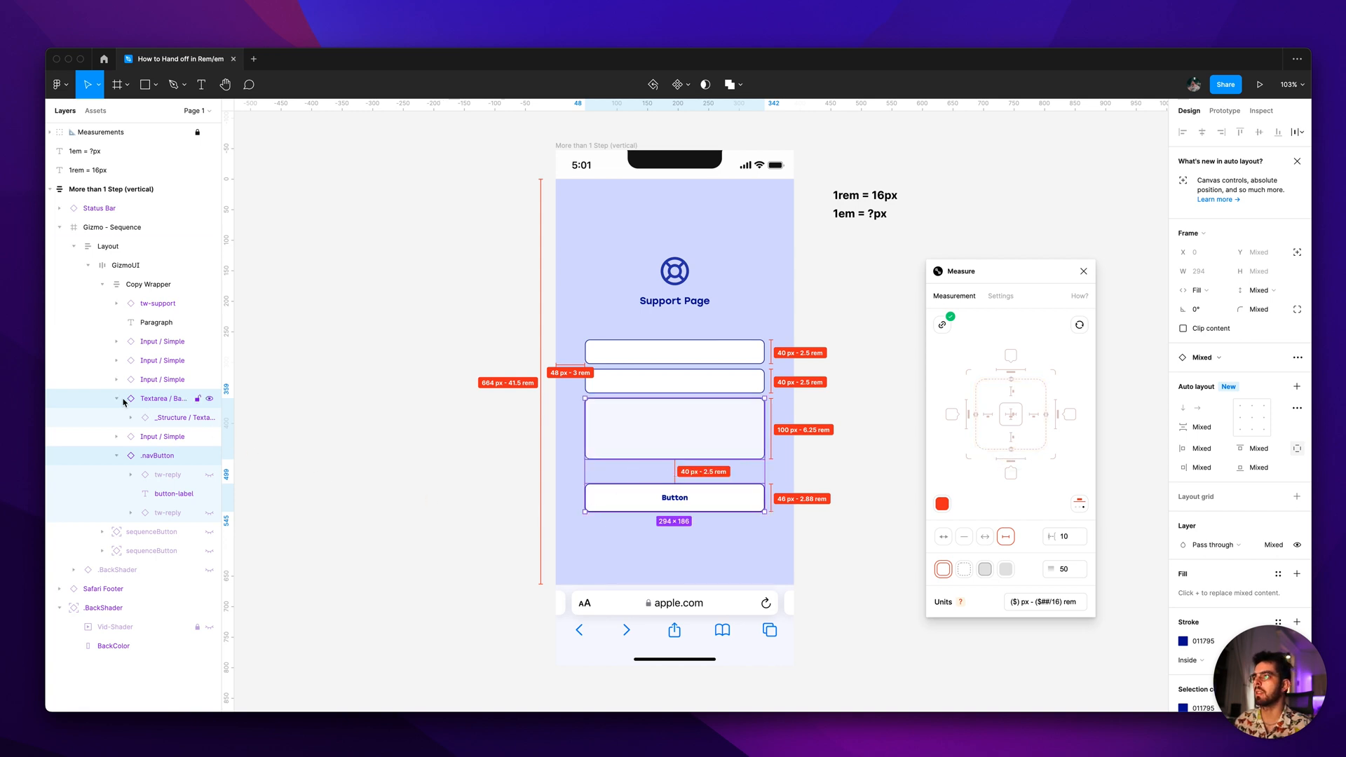
Recolour the 40 px - 2.5 rem text area–button spacing label green.
left_click(853, 520)
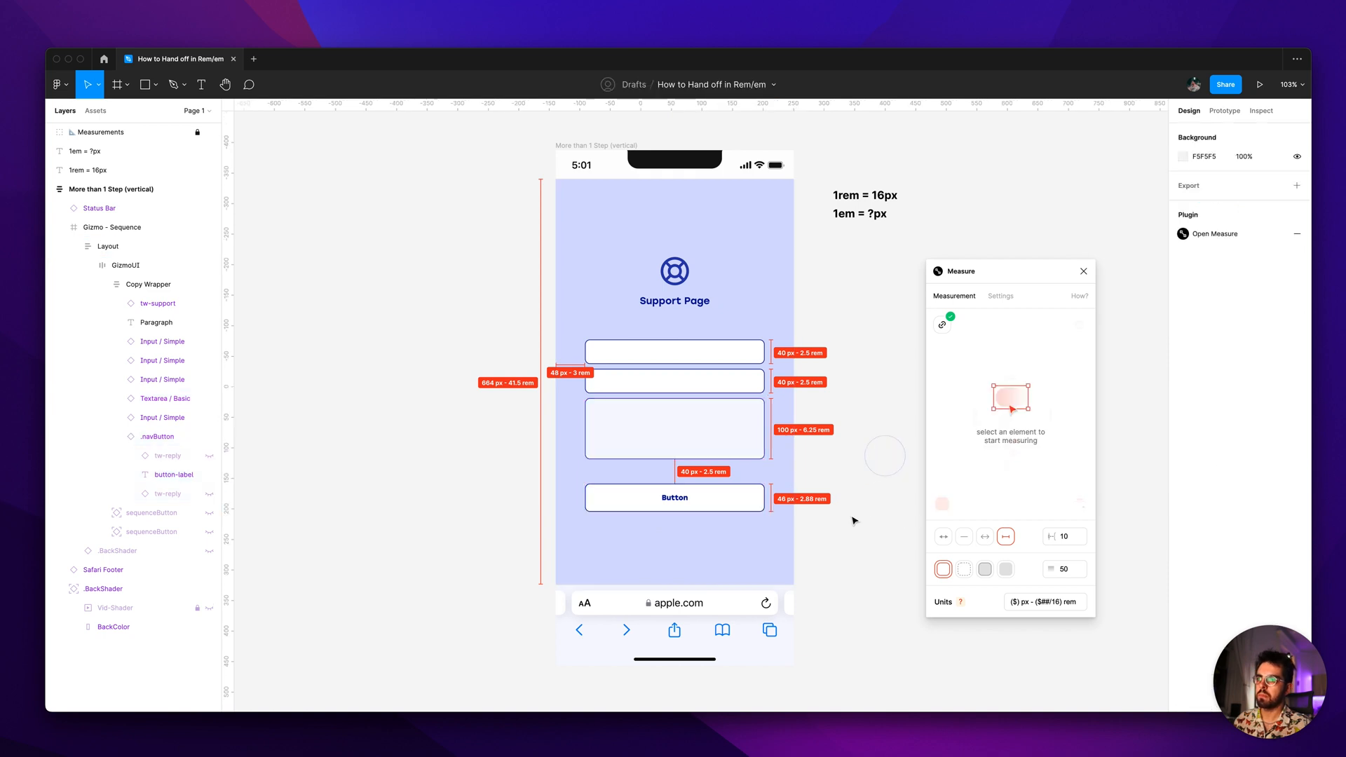
key("cmd+z")
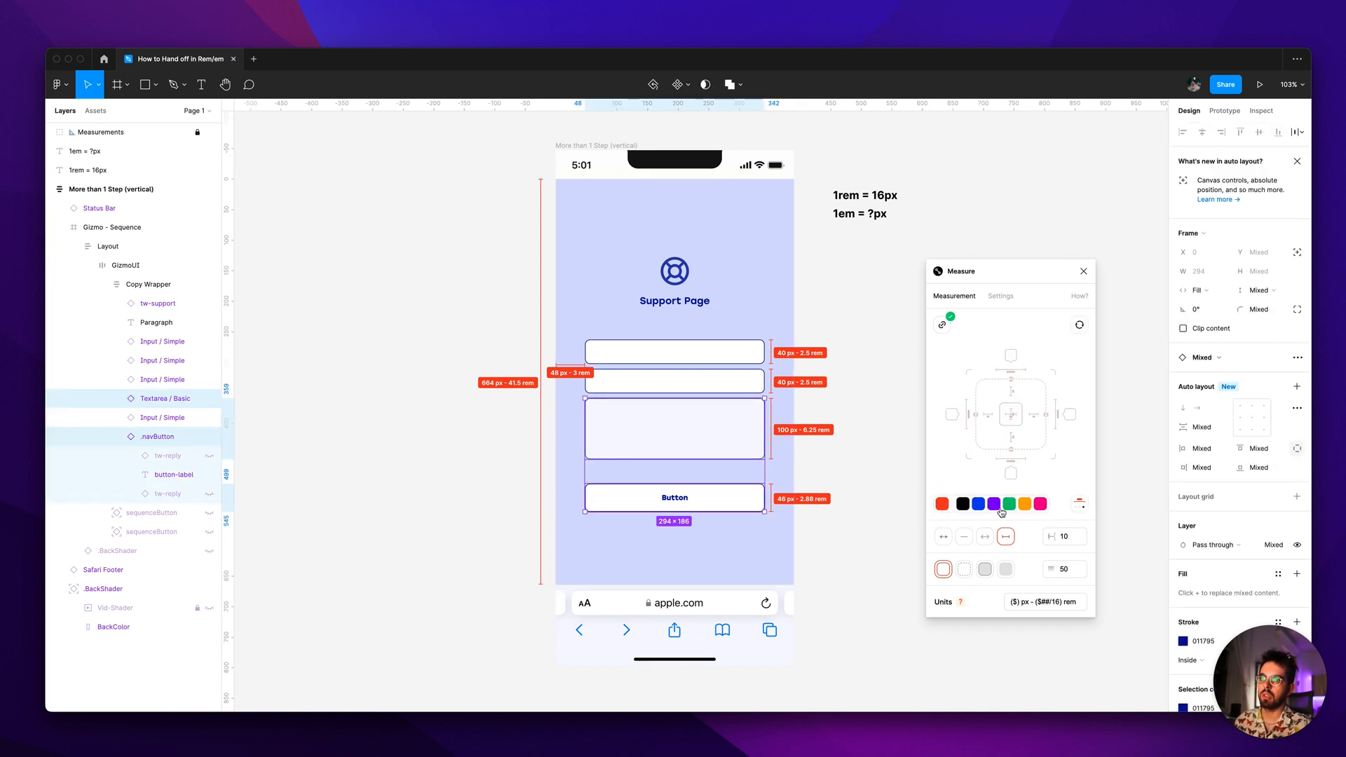
left_click(1001, 504)
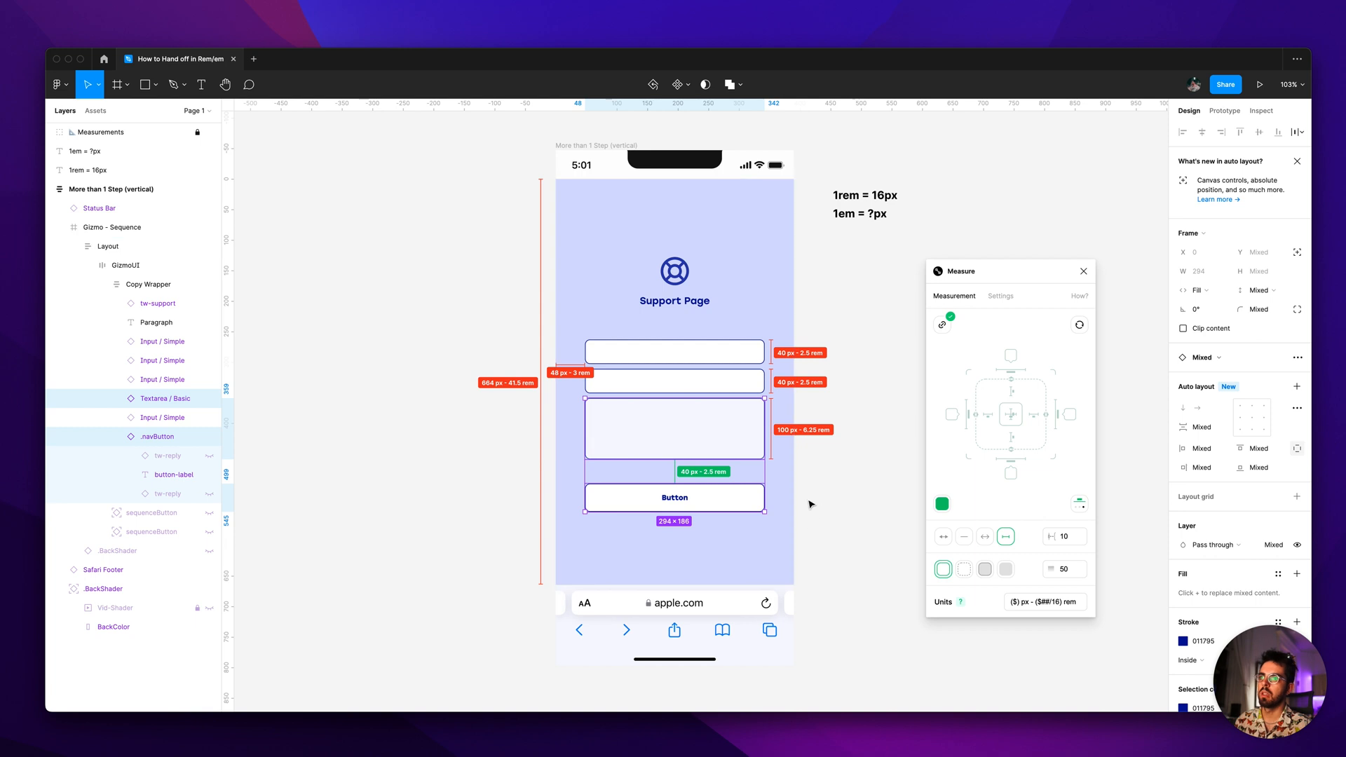
Highlight the Copy Wrapper area, trying fill styles and opacity before choosing a dashed outline.
left_click(149, 284)
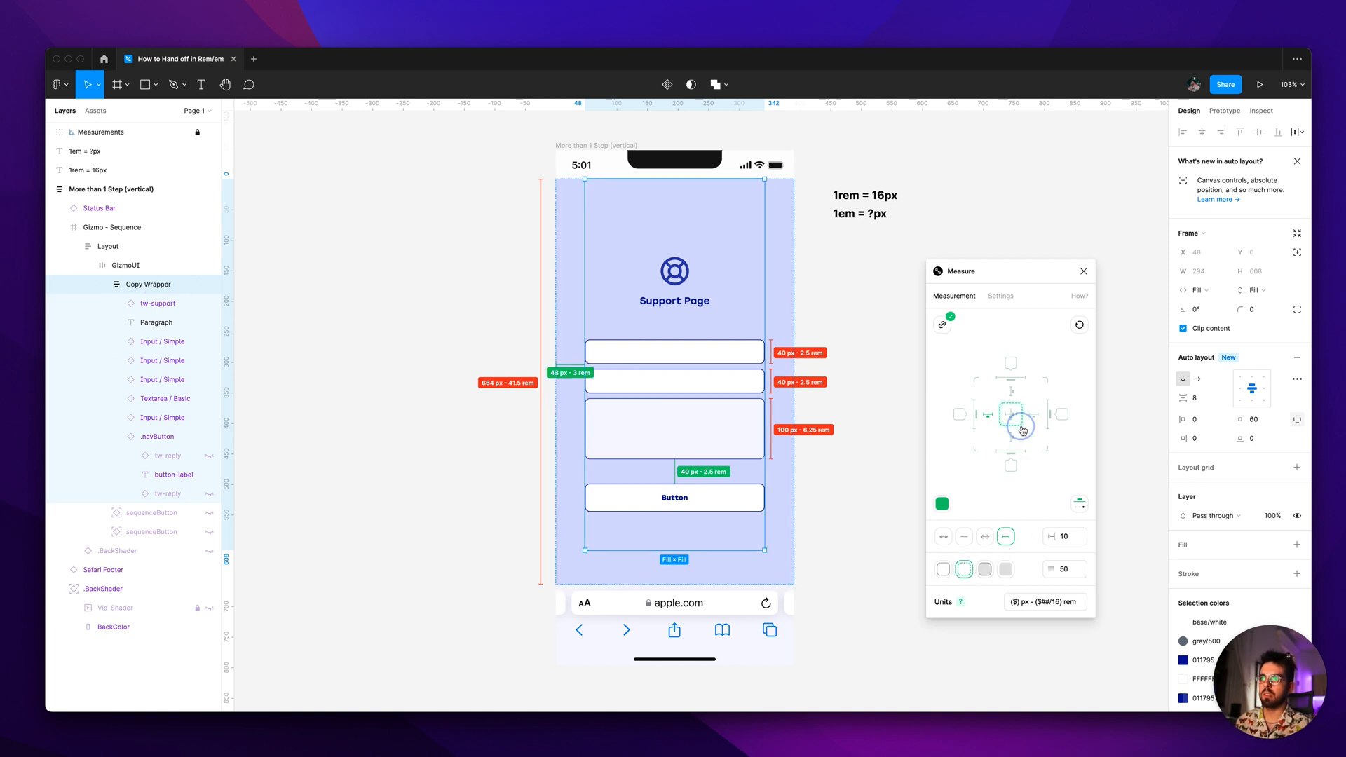
left_click(984, 569)
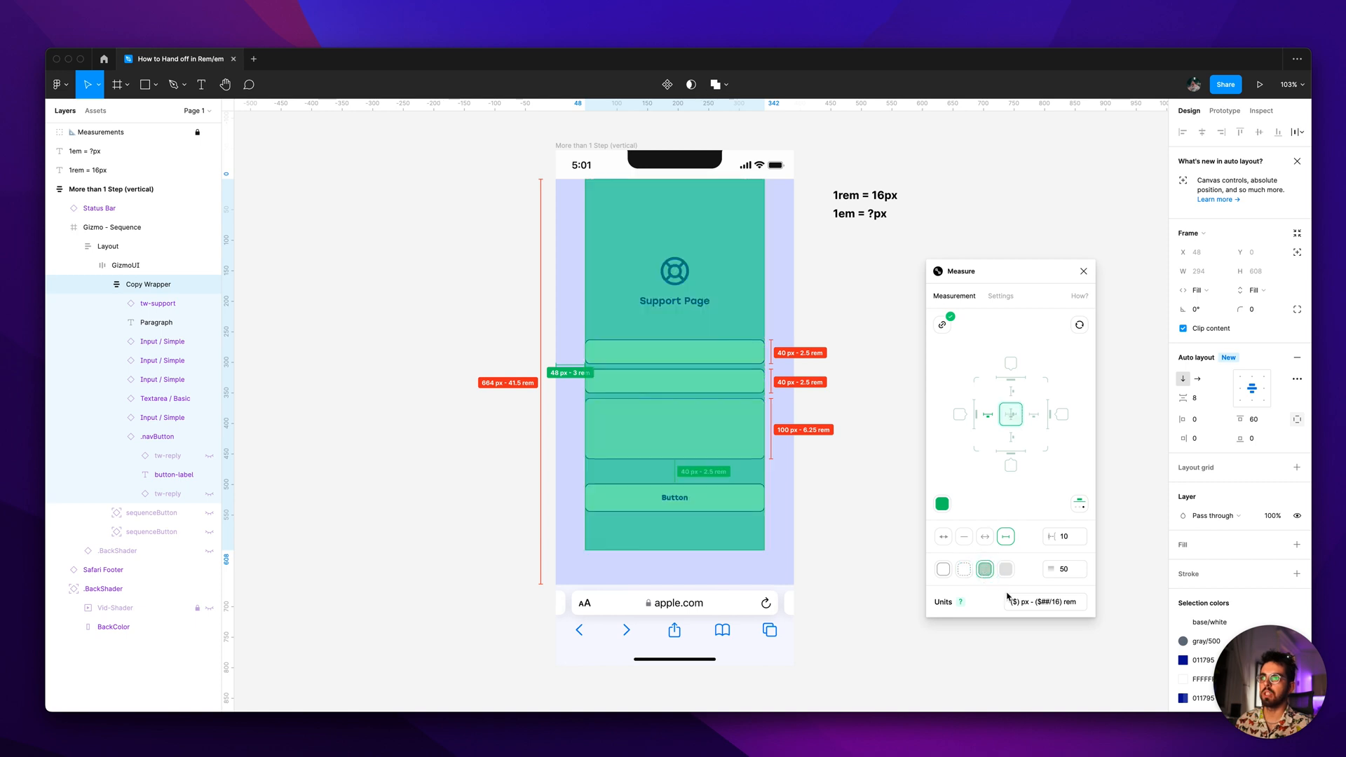
left_click(1005, 569)
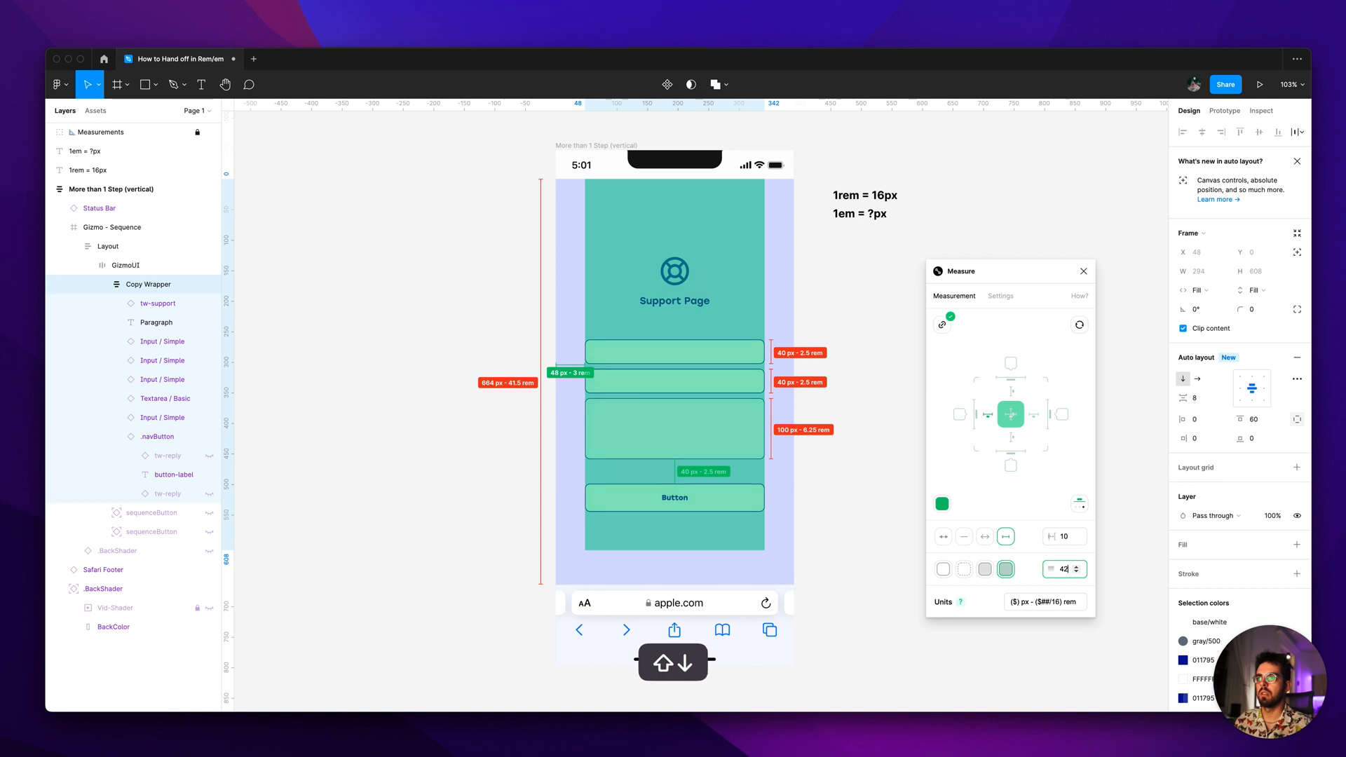
key("cmd+a")
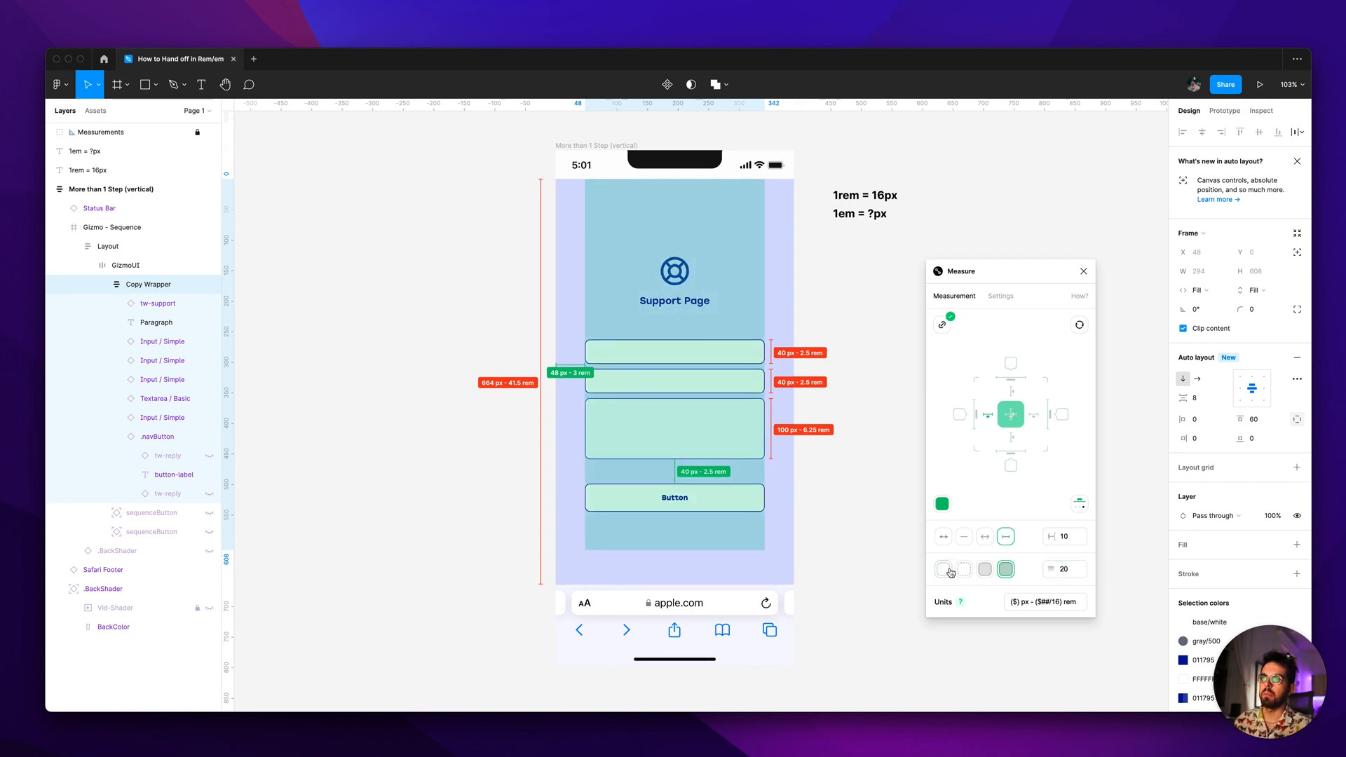
left_click(984, 569)
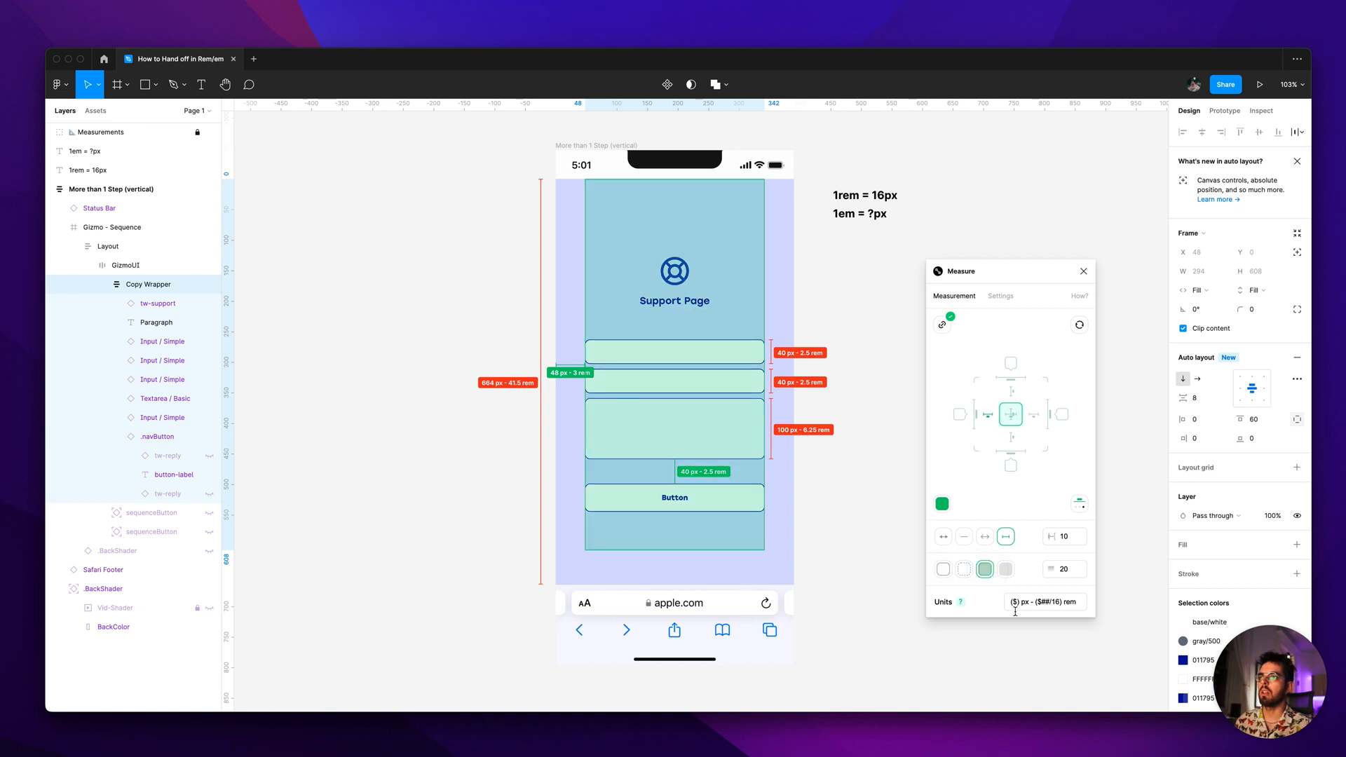
left_click(963, 568)
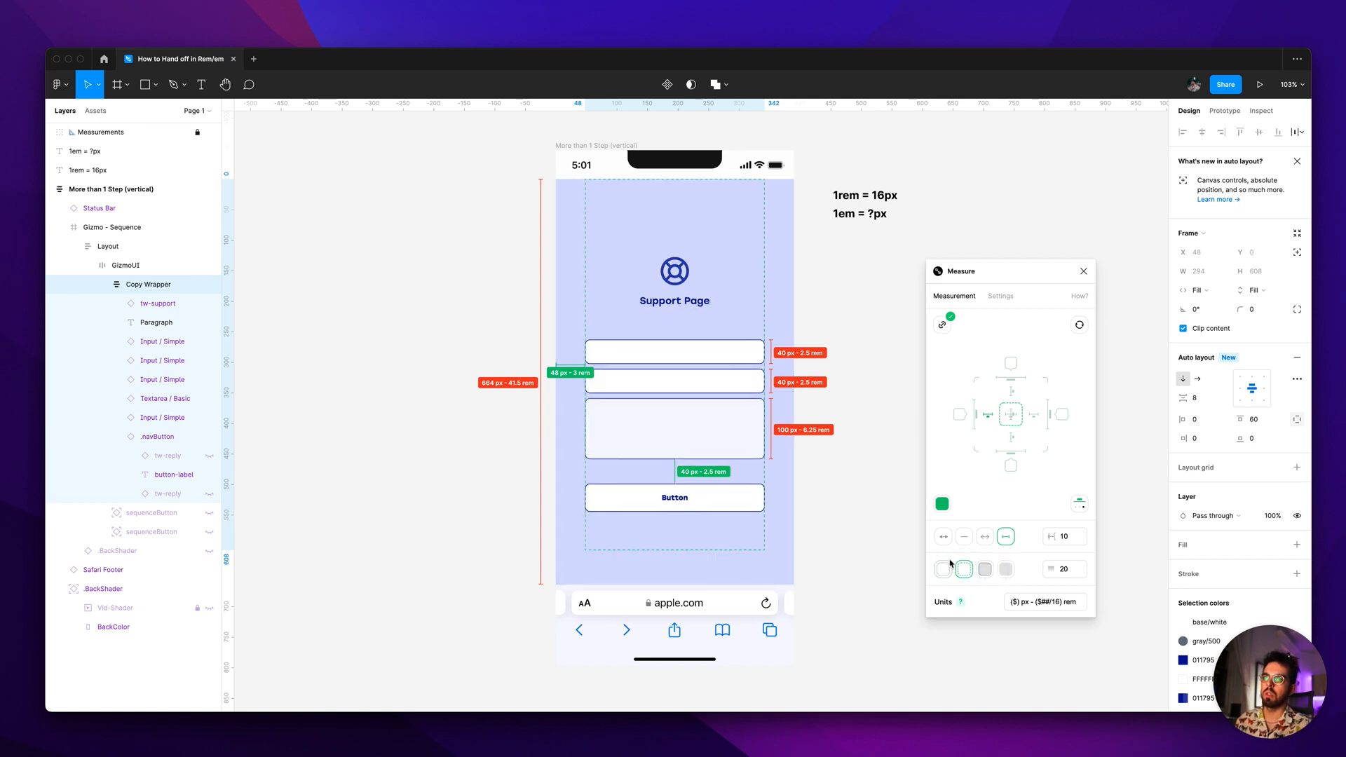